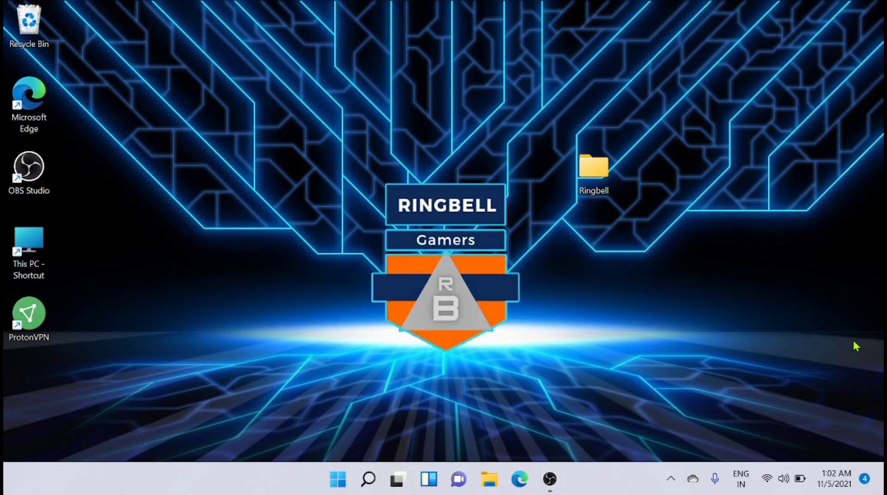
pyautogui.moveTo(373, 461)
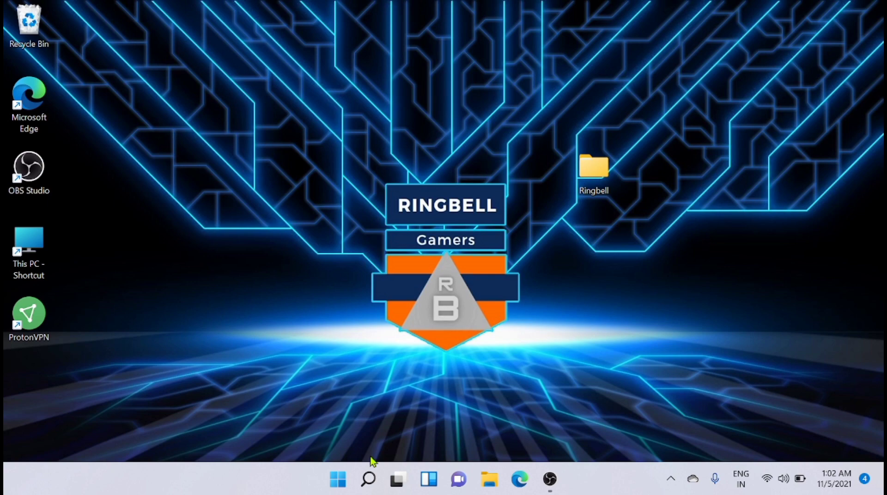
# Open Task Manager and view live CPU and memory performance.
pyautogui.click(337, 479)
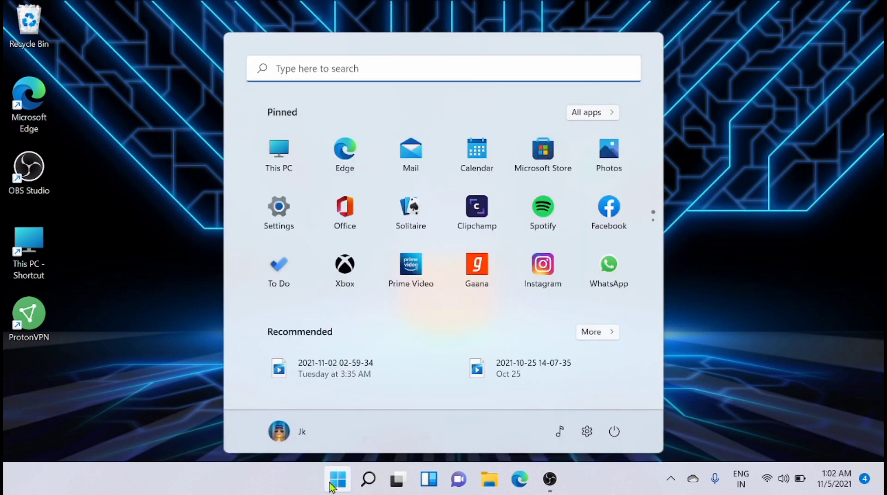
pyautogui.click(337, 480)
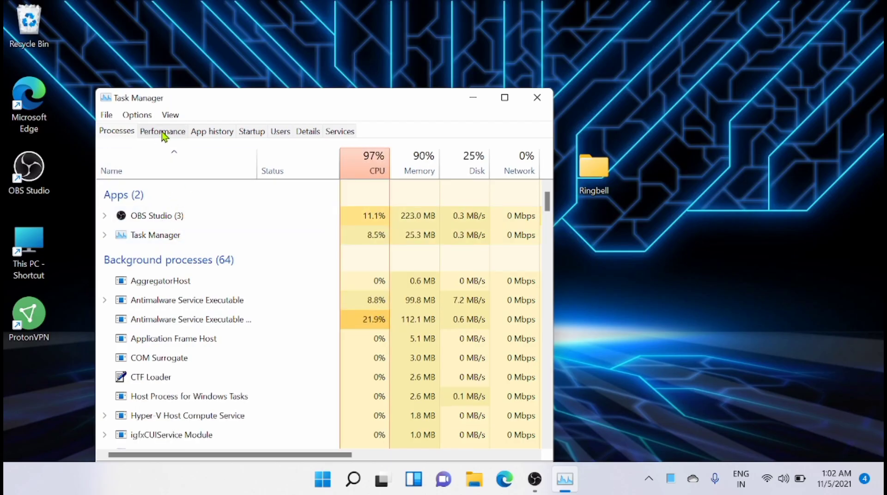
pyautogui.click(162, 131)
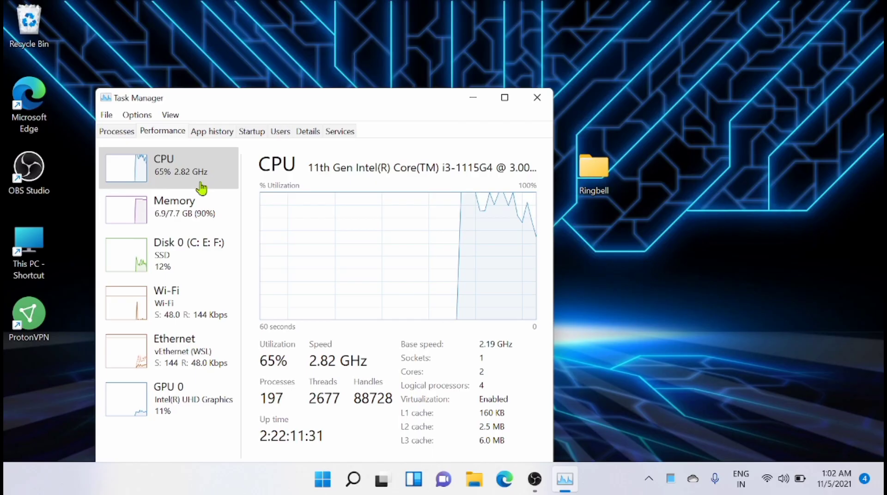
pyautogui.moveTo(215, 180)
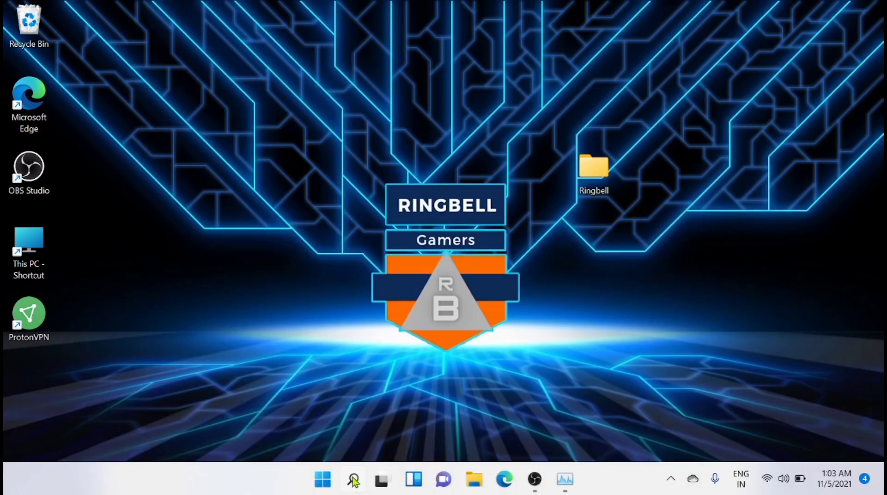
# Search Windows for powercfg.cpl to bring up Power Options.
pyautogui.click(352, 479)
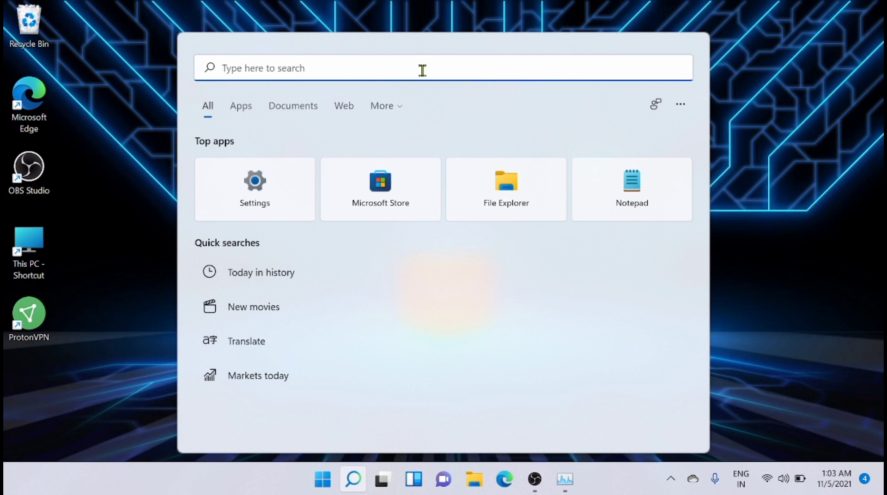
pyautogui.write('powercfg')
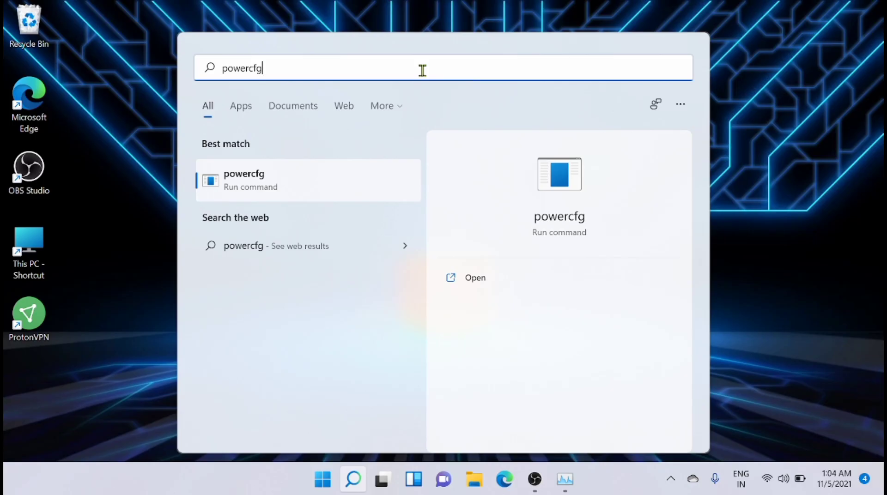
pyautogui.write('.')
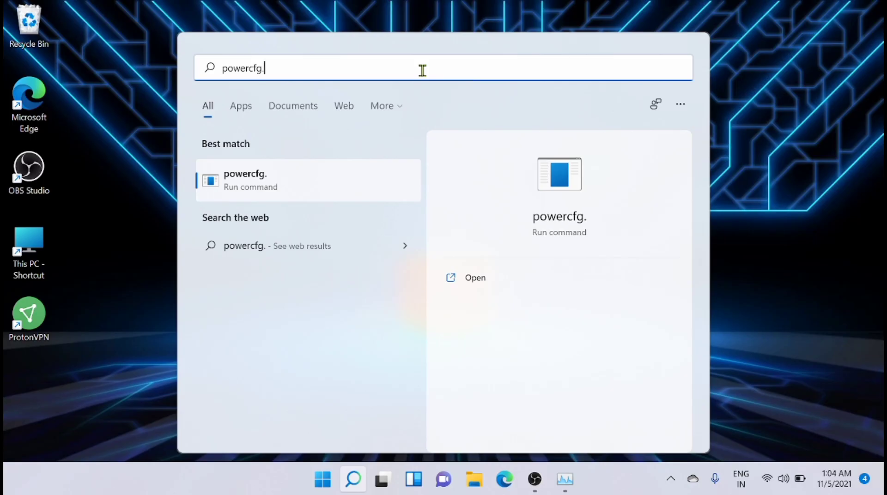
pyautogui.write('cpl')
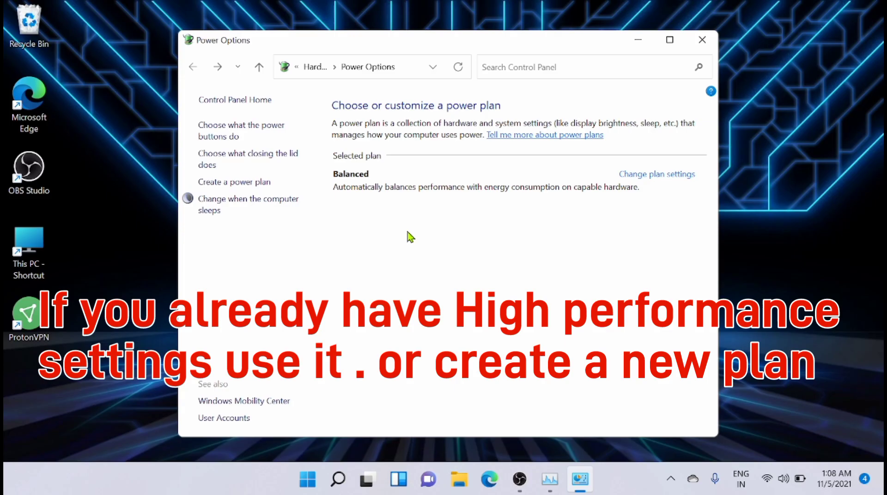
pyautogui.moveTo(442, 269)
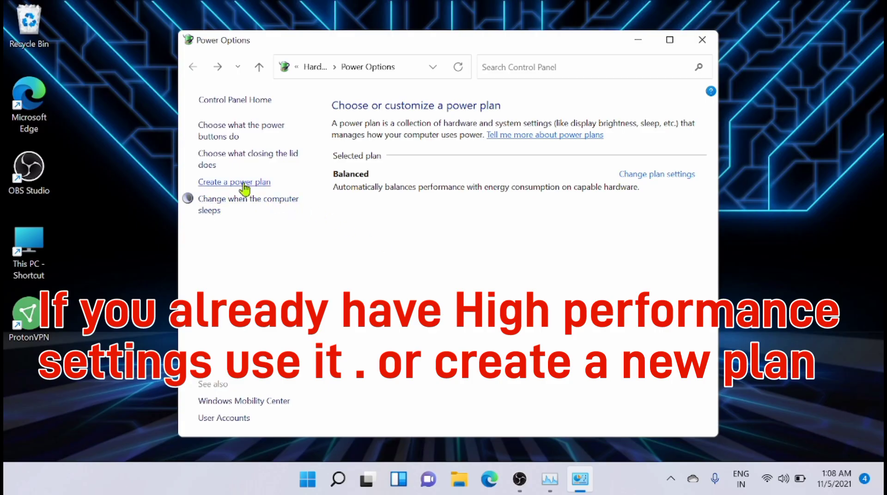
# Create a power plan named 'high performance' and continue to its sleep settings.
pyautogui.click(234, 182)
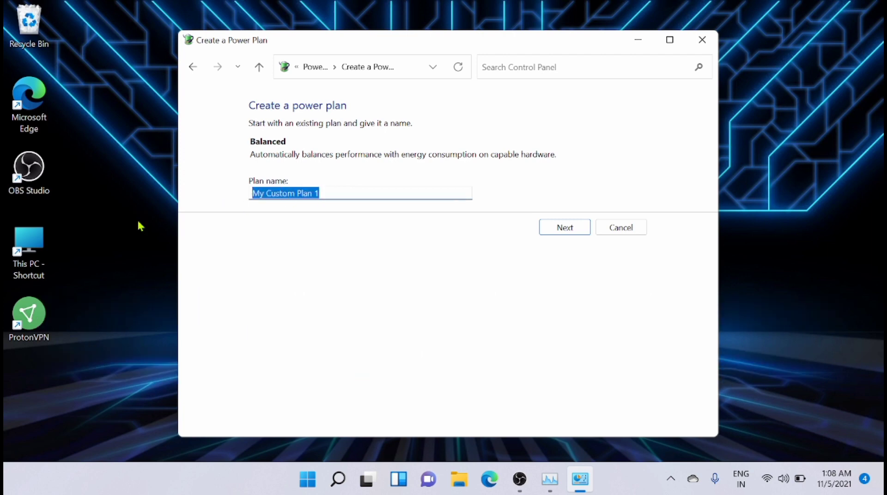
pyautogui.write('high per')
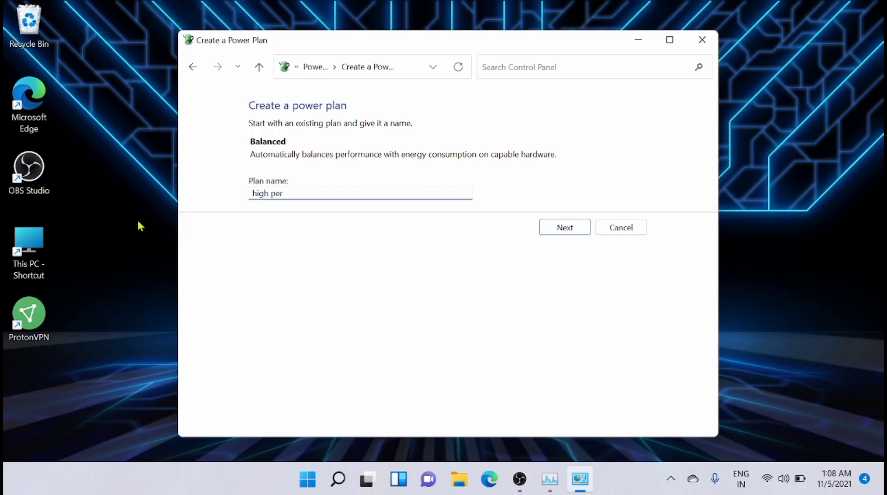
pyautogui.click(564, 227)
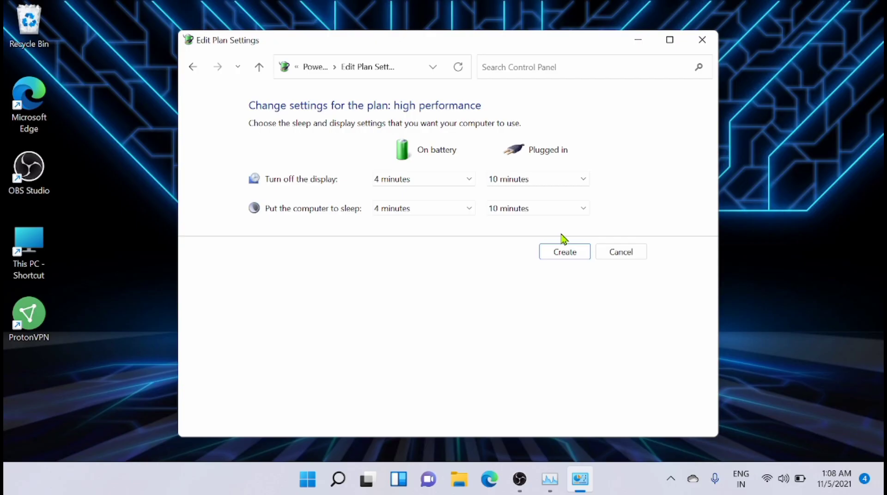
pyautogui.moveTo(534, 333)
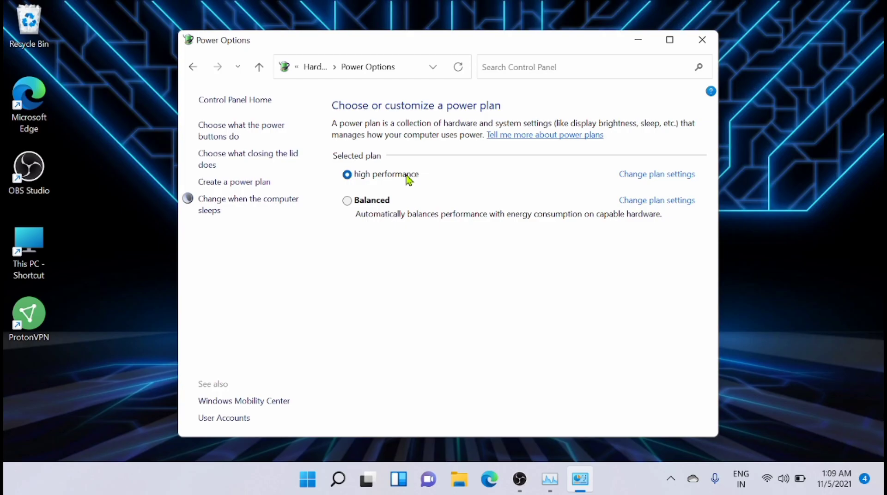
pyautogui.moveTo(440, 311)
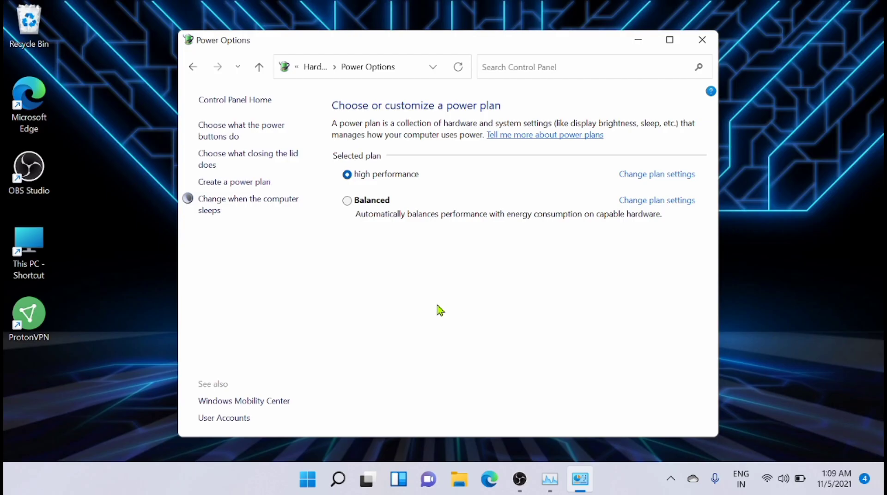
# Set PCI Express Link State Power Management to Off, on battery and plugged in.
pyautogui.click(657, 174)
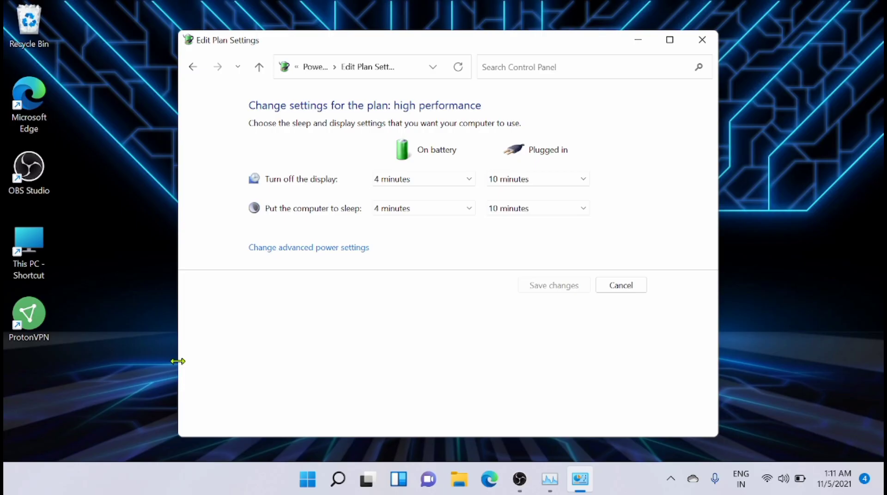
pyautogui.moveTo(335, 255)
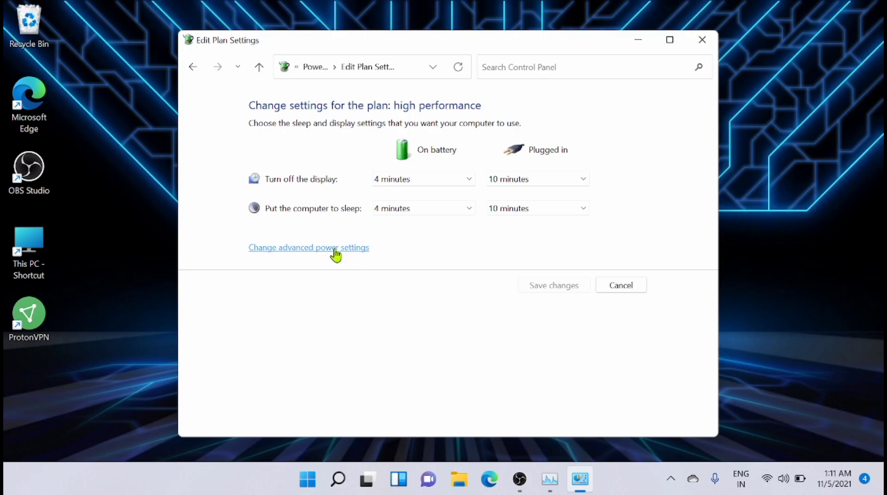
pyautogui.click(308, 247)
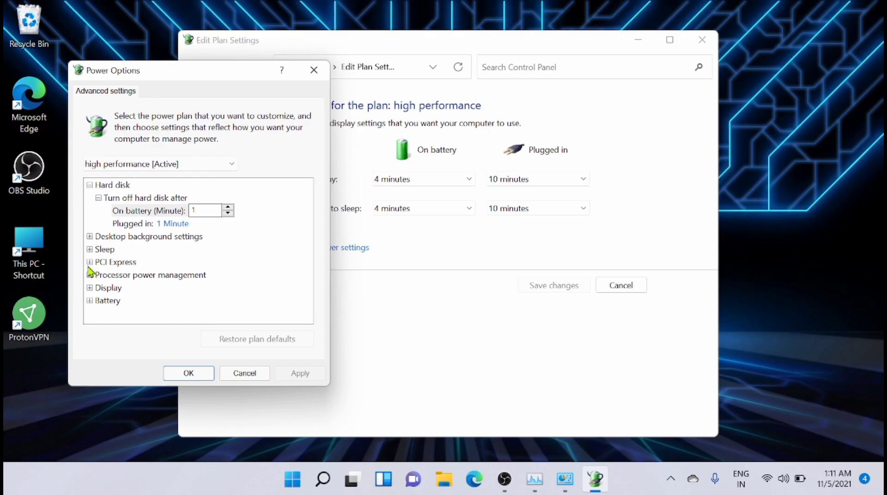
pyautogui.click(89, 261)
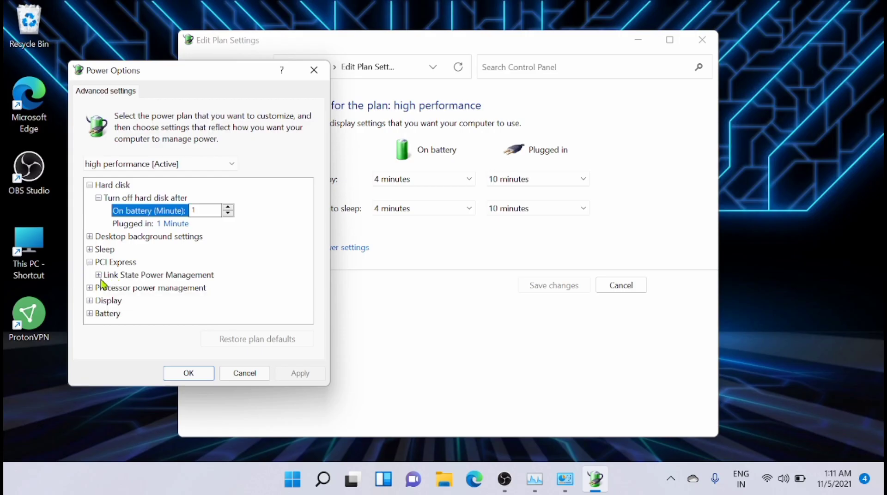
pyautogui.click(90, 275)
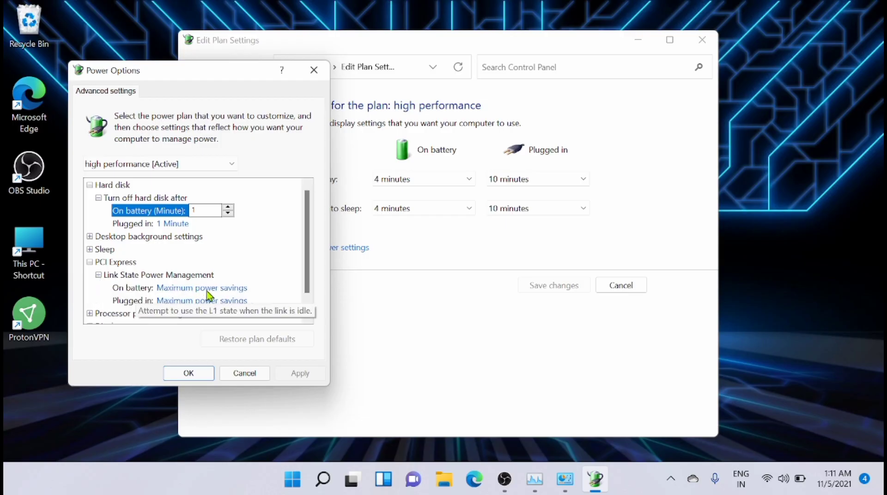
pyautogui.click(201, 288)
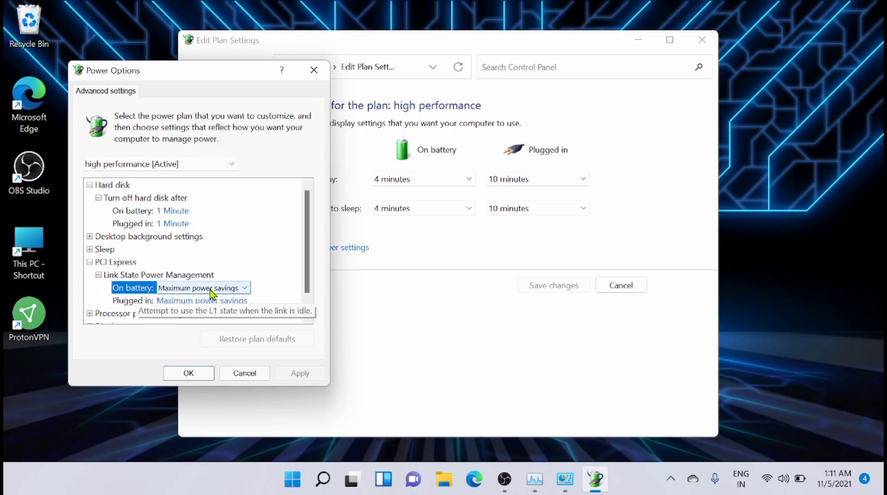
pyautogui.click(245, 288)
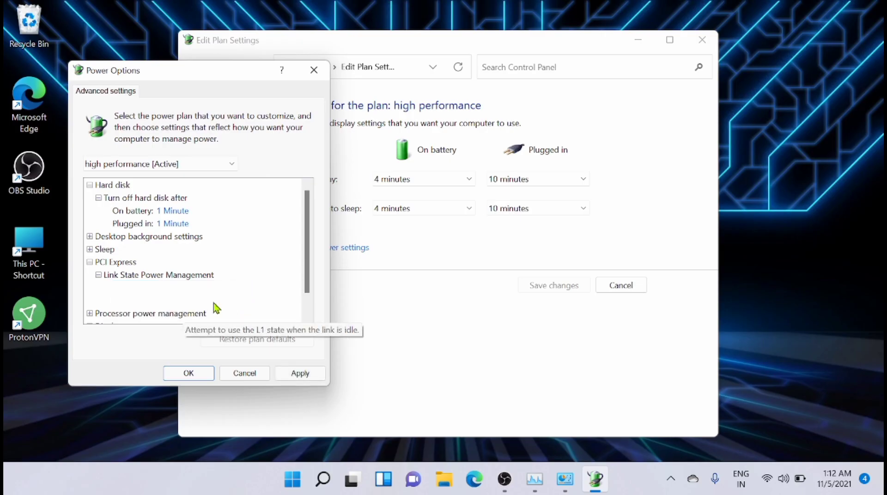
pyautogui.click(201, 300)
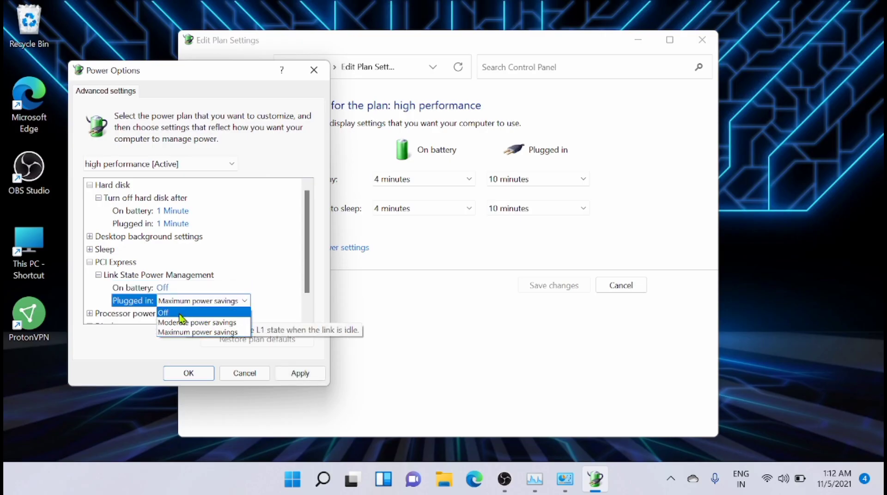
pyautogui.click(163, 313)
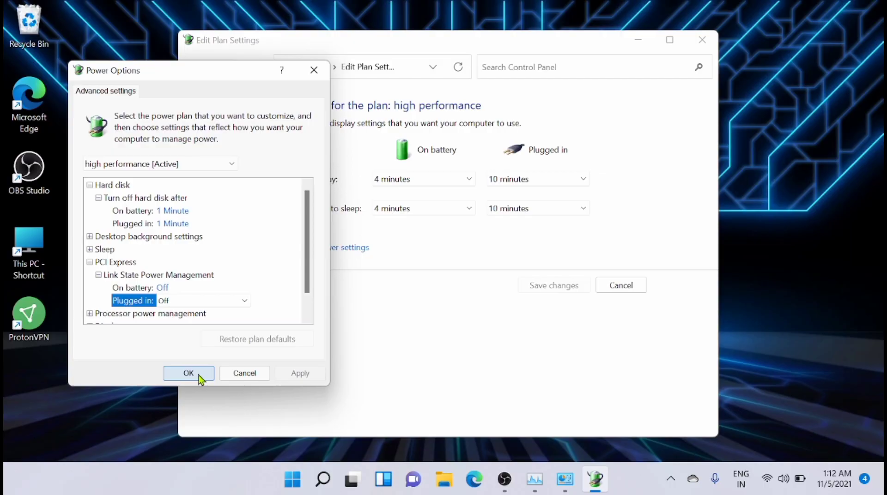
pyautogui.click(189, 373)
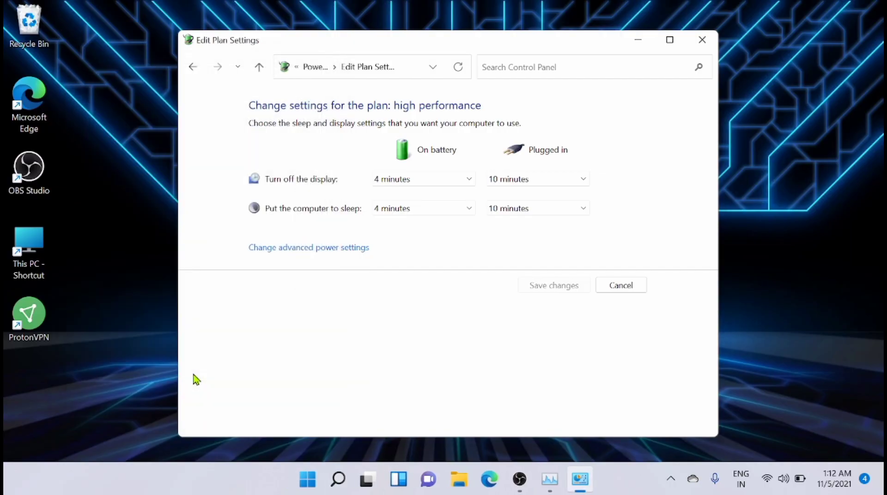
# Search Windows for msconfig to find System Configuration.
pyautogui.click(338, 480)
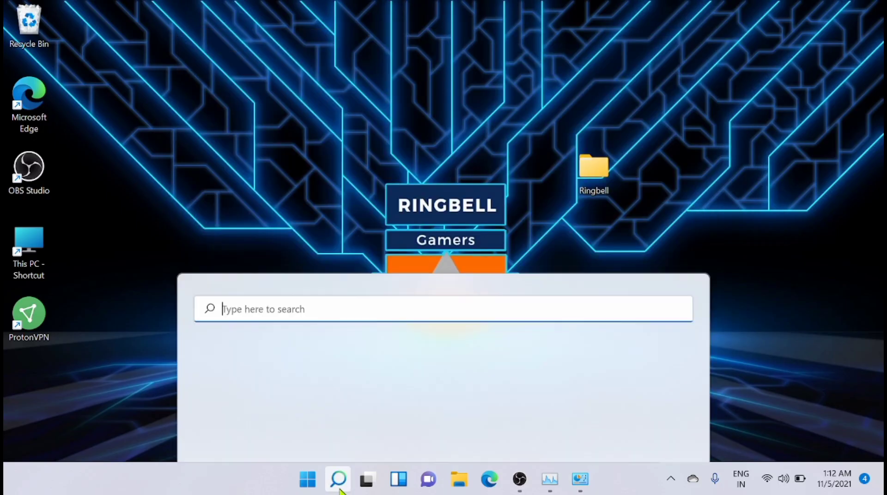
pyautogui.click(338, 480)
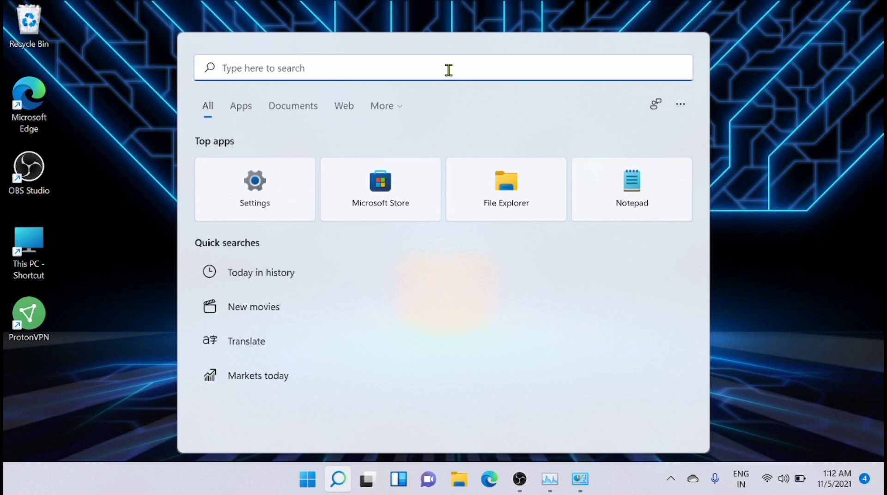
pyautogui.write('m')
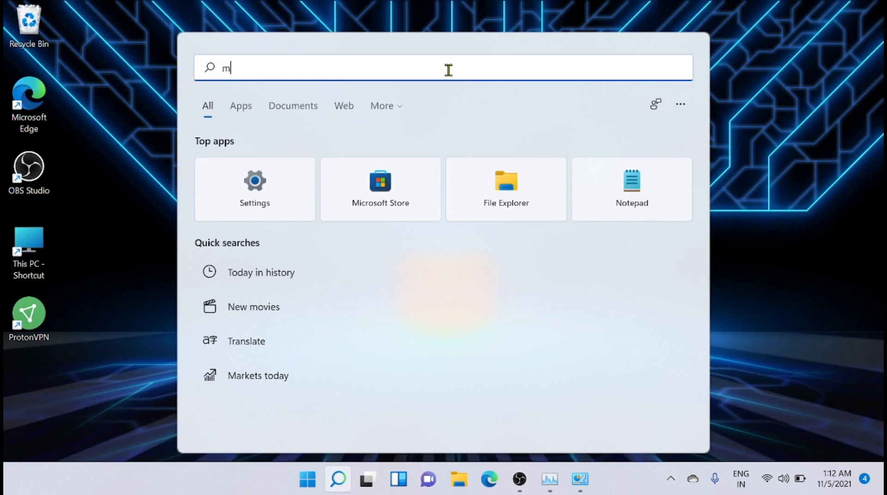
pyautogui.write('sconfi')
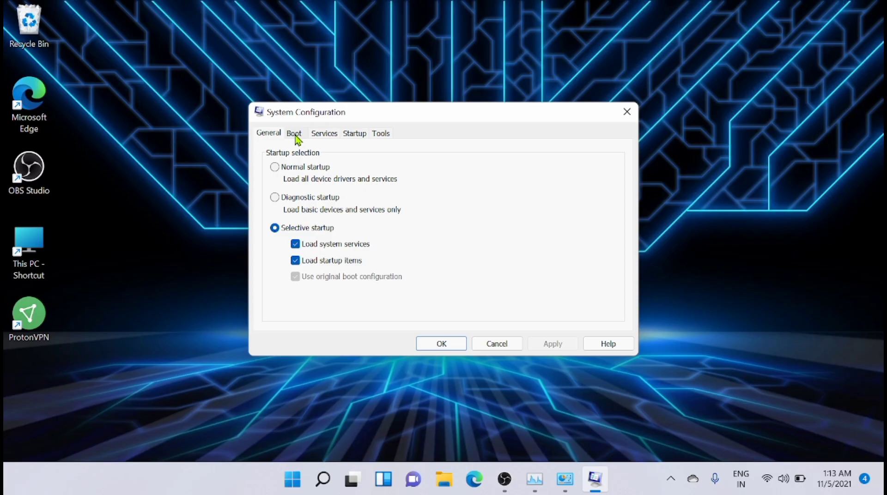
# Enable the Number of processors limit in the Boot tab's advanced options and pick a count.
pyautogui.click(294, 133)
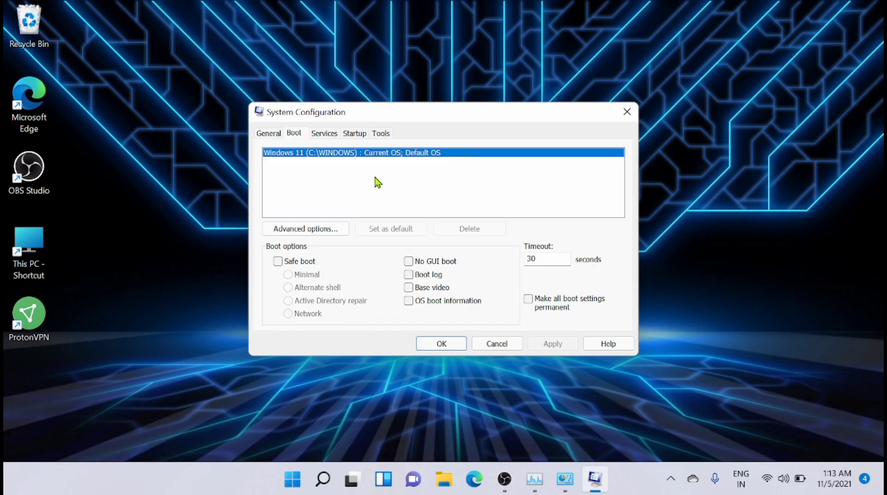
pyautogui.click(305, 229)
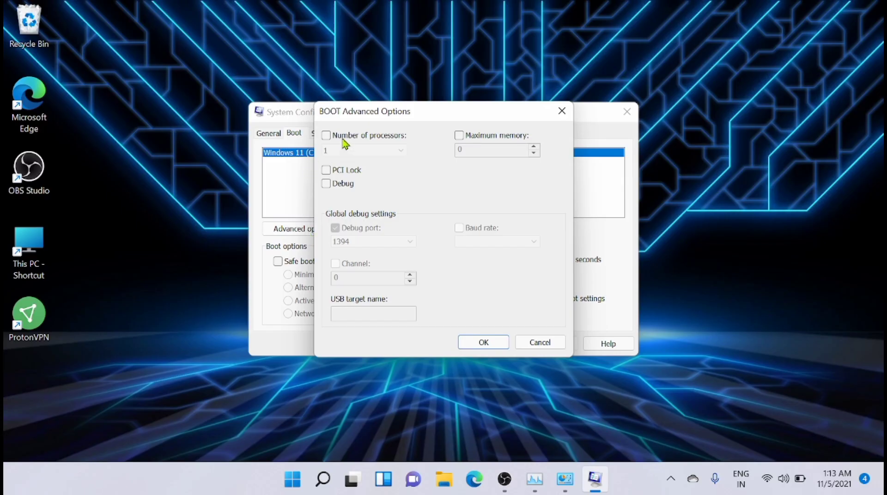
pyautogui.click(326, 135)
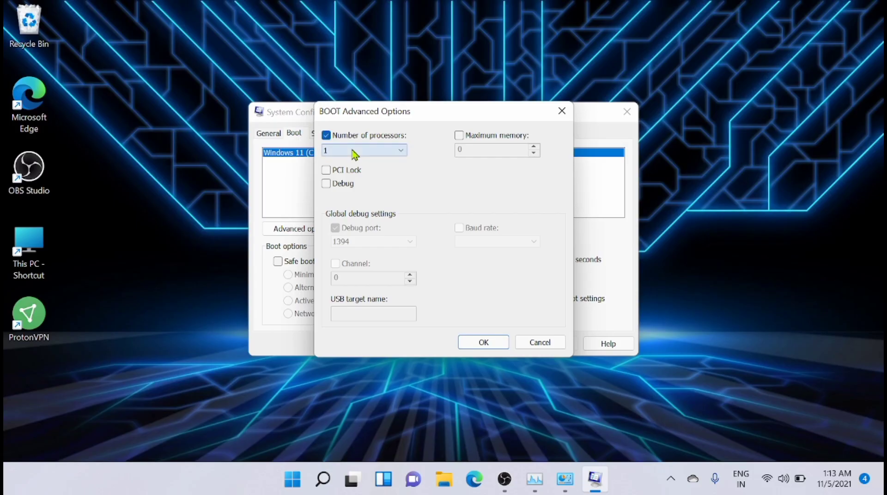
pyautogui.click(402, 150)
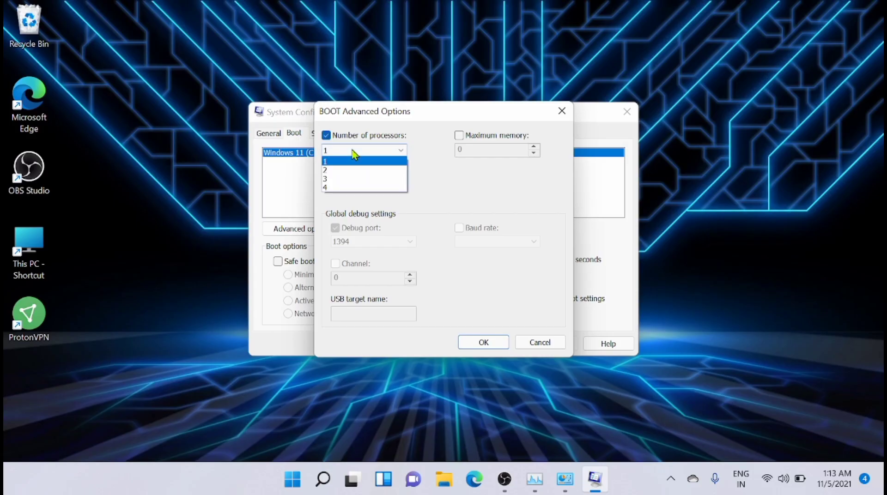
pyautogui.click(325, 188)
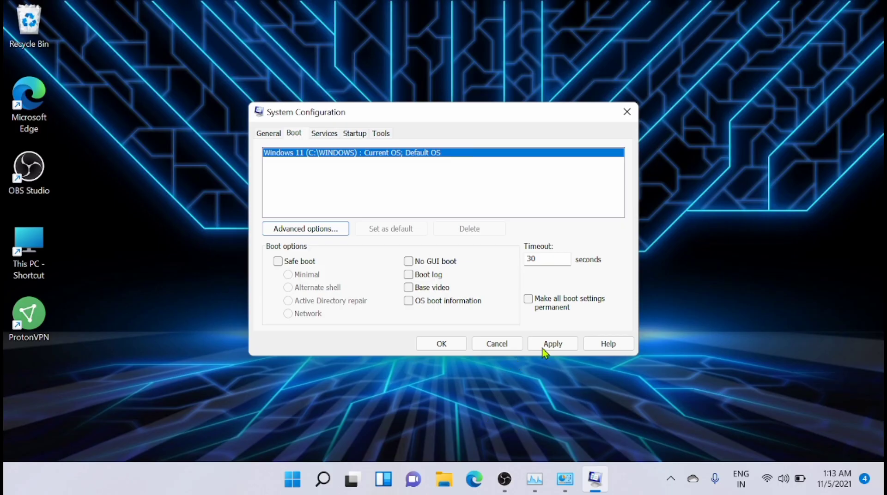
# Apply the boot change, exit without restarting, and bring up Windows Search.
pyautogui.click(552, 344)
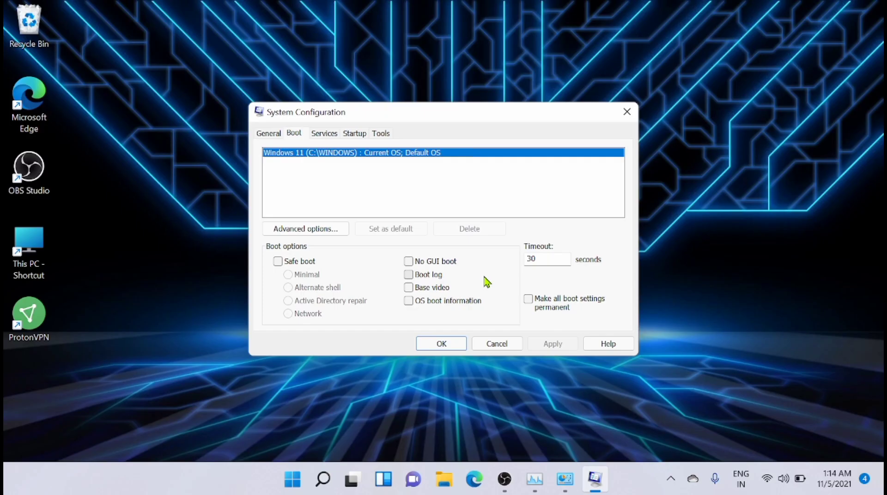
pyautogui.click(441, 344)
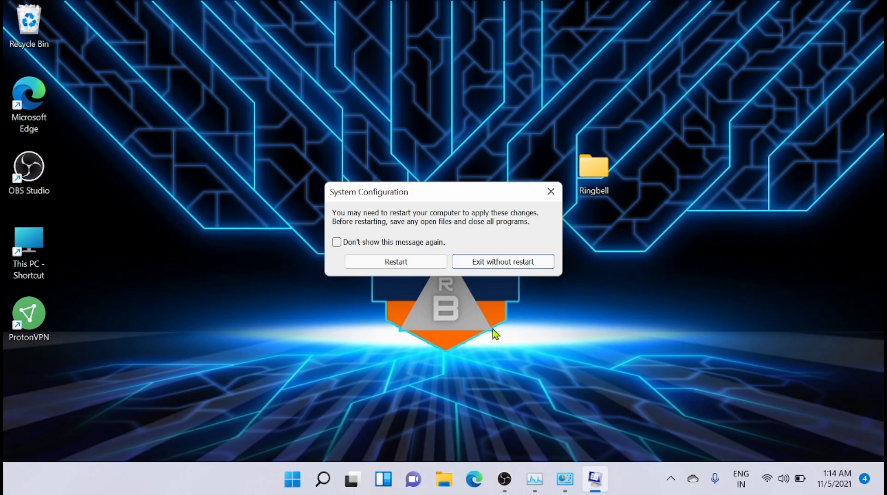
pyautogui.moveTo(503, 262)
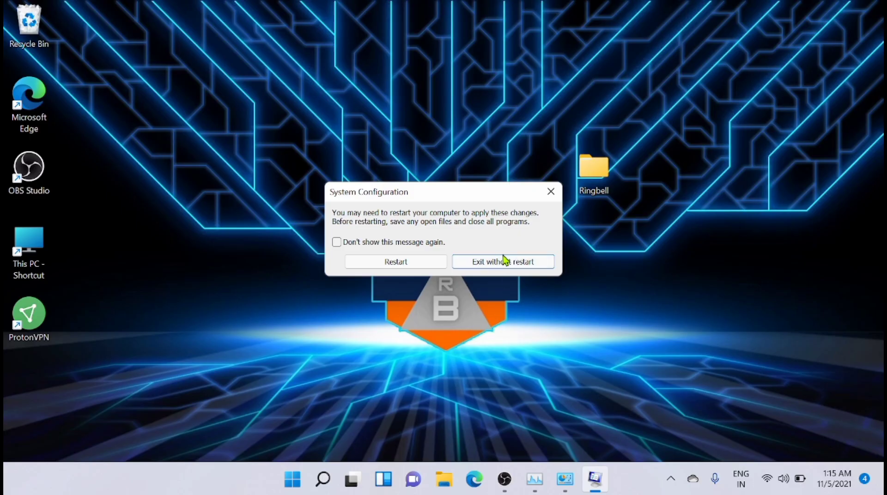
pyautogui.click(502, 261)
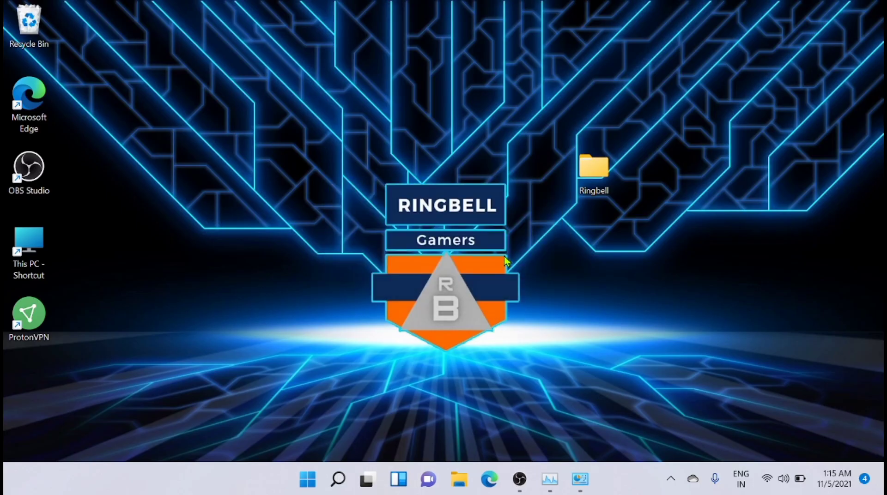
pyautogui.click(337, 479)
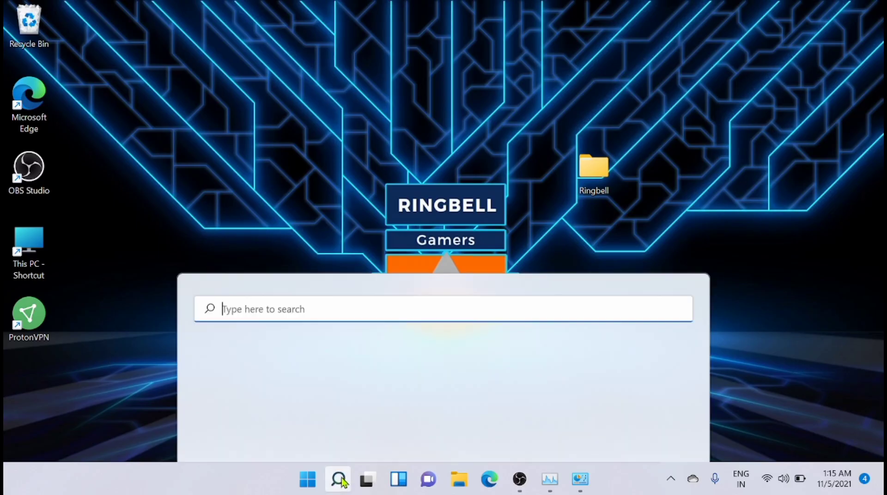
# Search for 'performance' and launch Performance Monitor from the results.
pyautogui.click(338, 480)
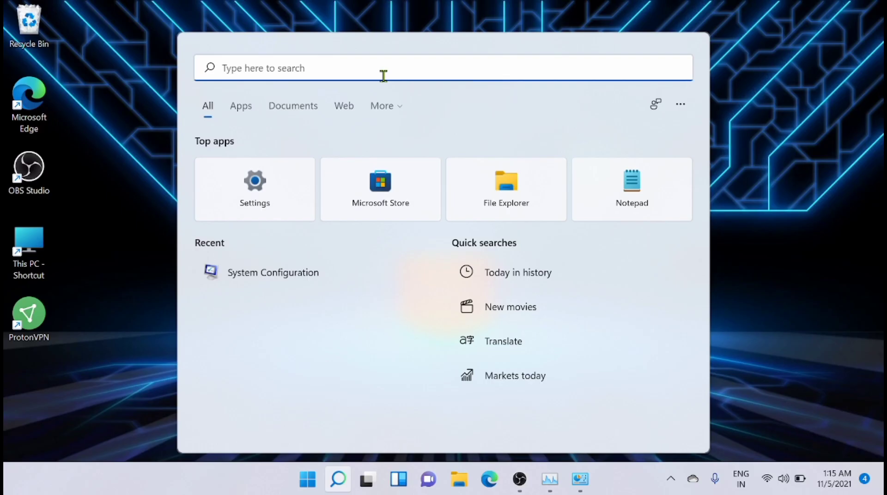
pyautogui.write('performance')
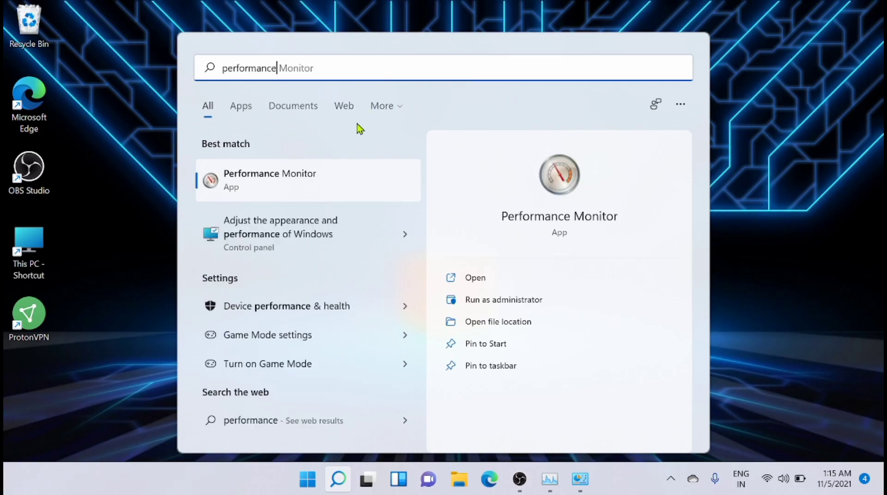
pyautogui.moveTo(334, 180)
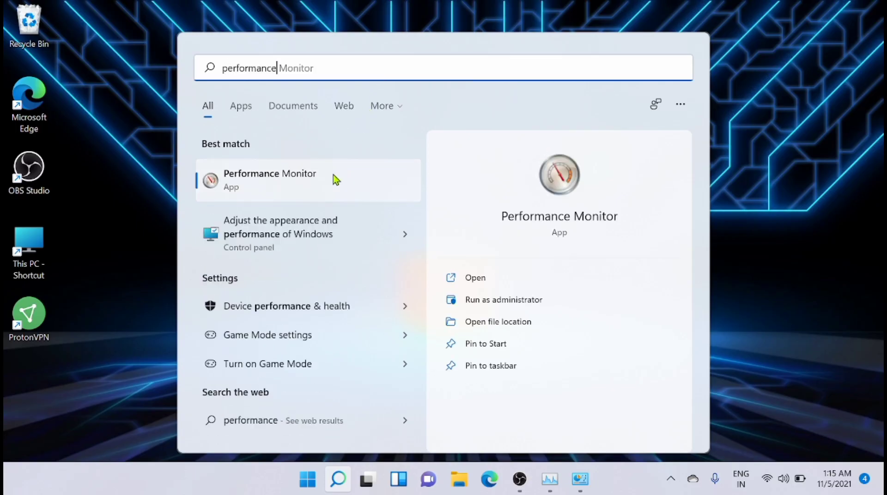
pyautogui.click(270, 180)
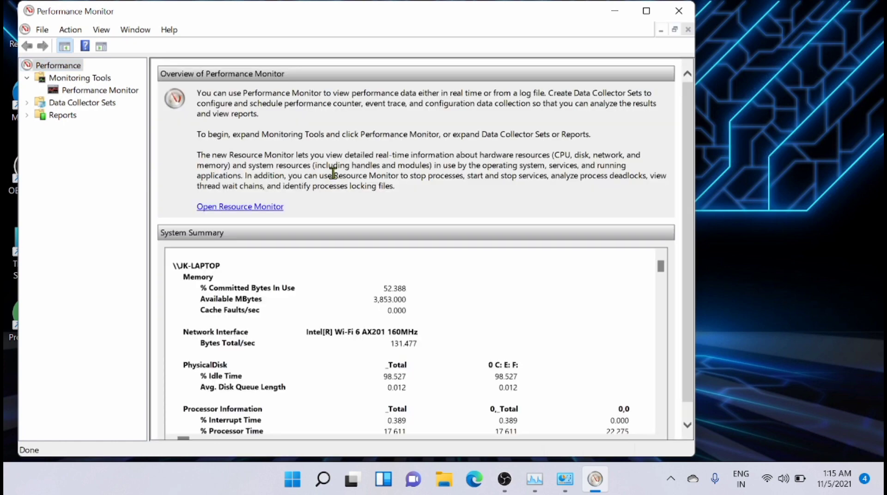
# Under Data Collector Sets > User Defined, start a New Data Collector Set.
pyautogui.click(82, 103)
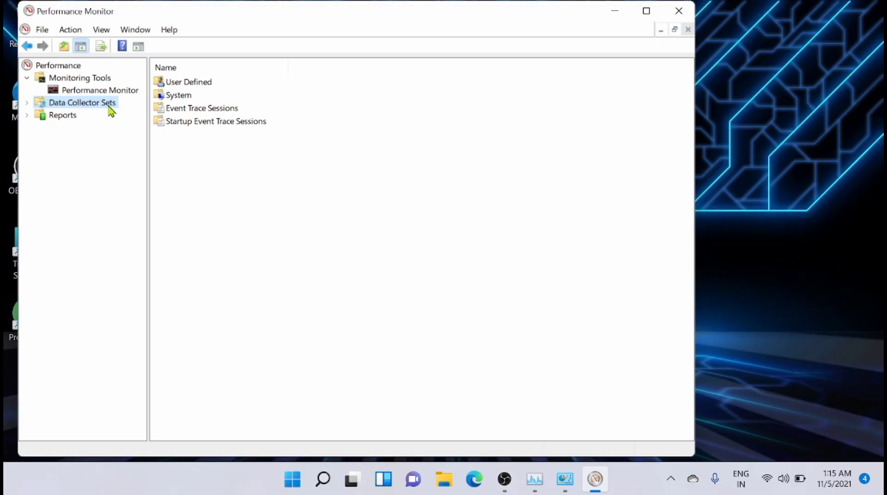
pyautogui.click(189, 82)
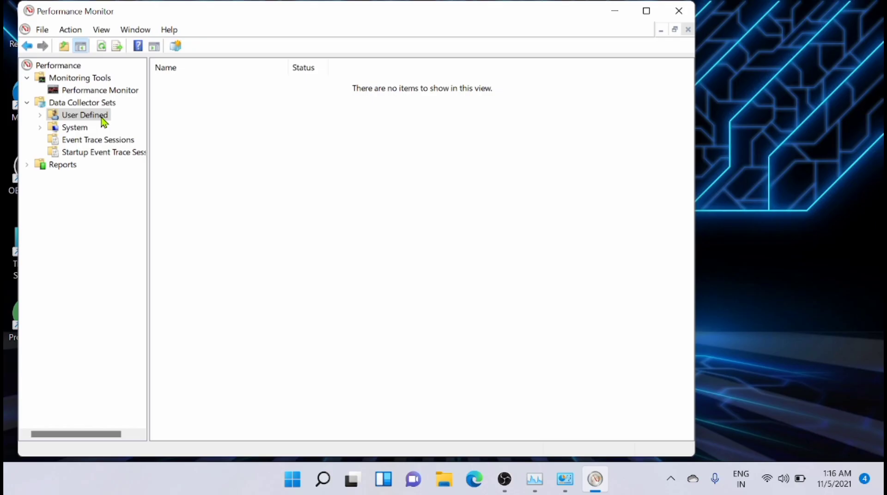
pyautogui.rightClick(85, 115)
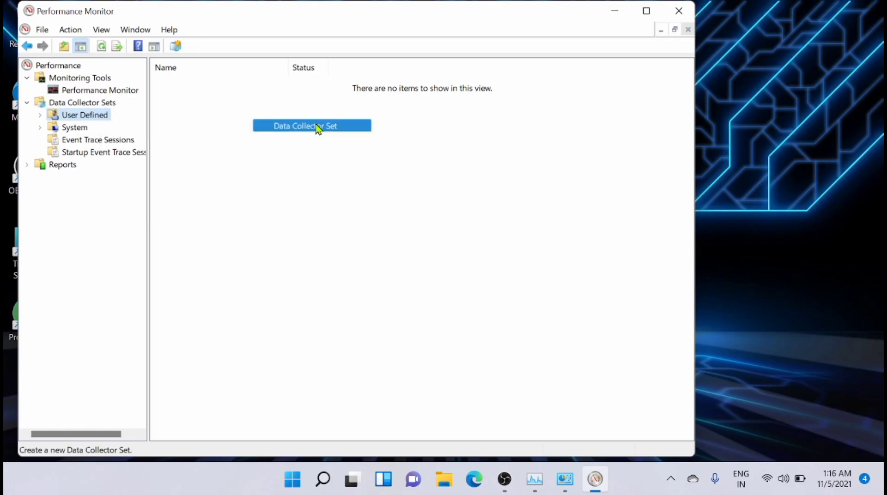
pyautogui.click(306, 125)
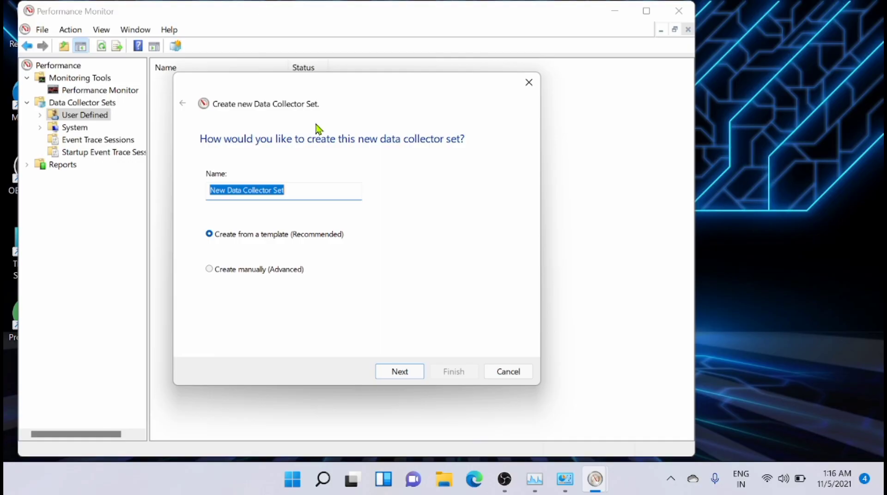
# Name the new collector set 'CPU boosting'.
pyautogui.write('CP')
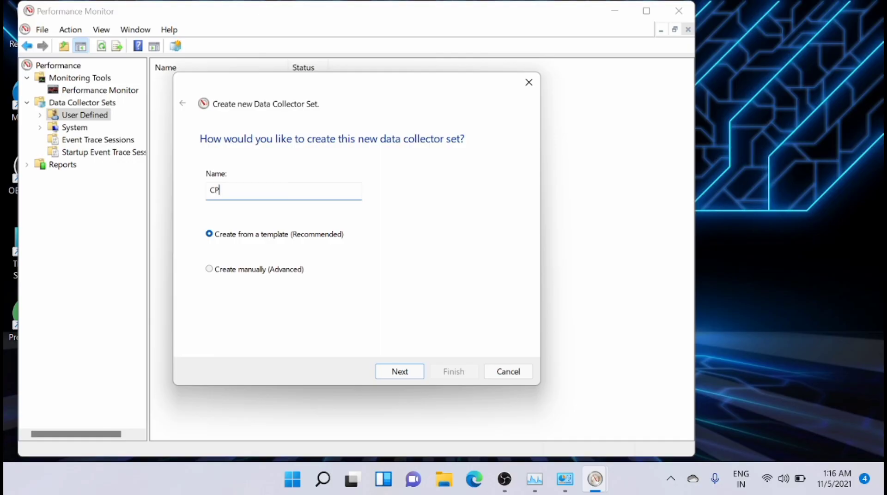
pyautogui.write('U')
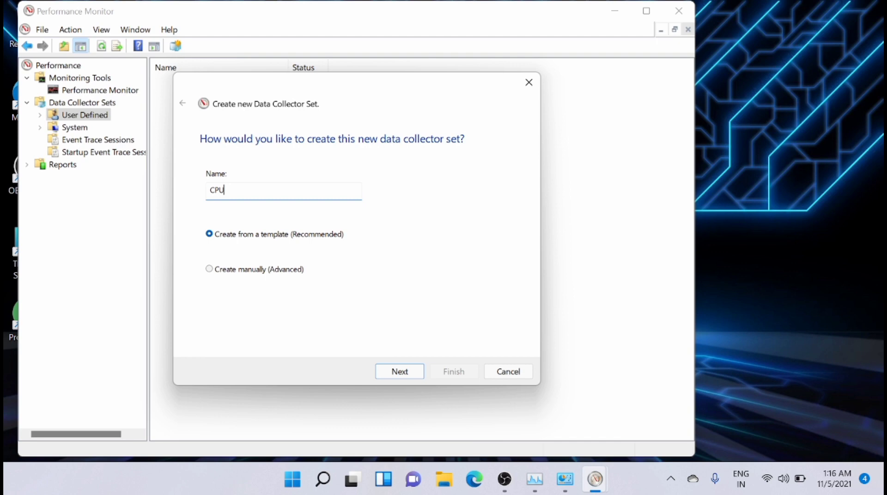
pyautogui.write('boo')
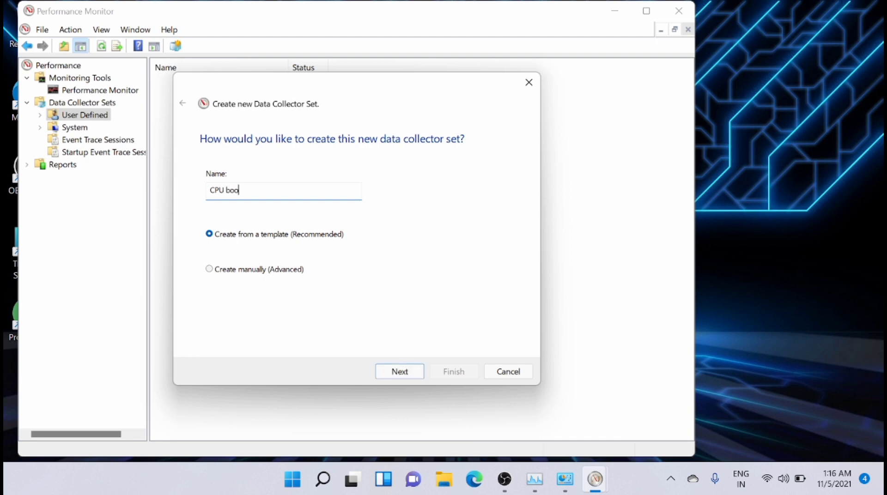
pyautogui.write('sting')
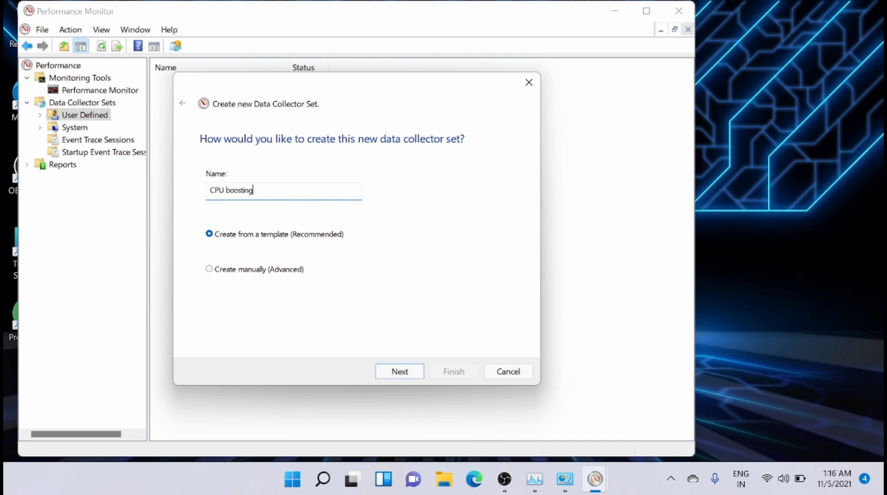
pyautogui.moveTo(394, 300)
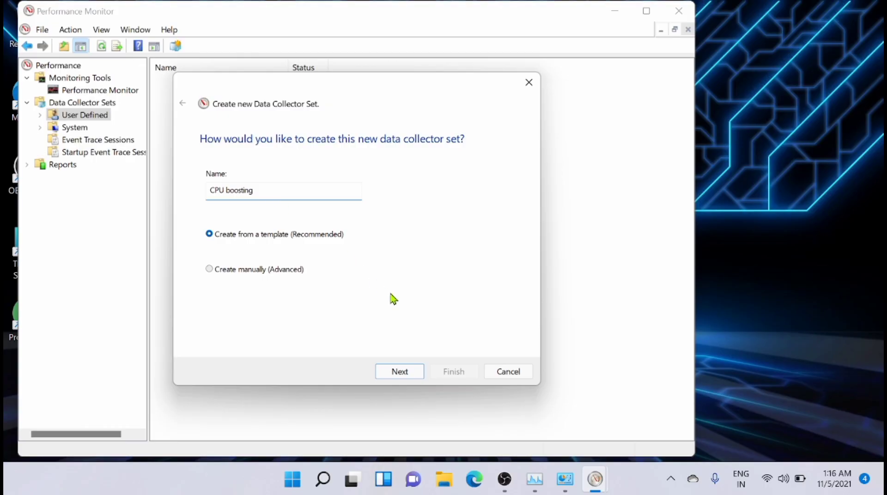
# Choose Create manually (Advanced) and include Performance counter data logs.
pyautogui.click(210, 269)
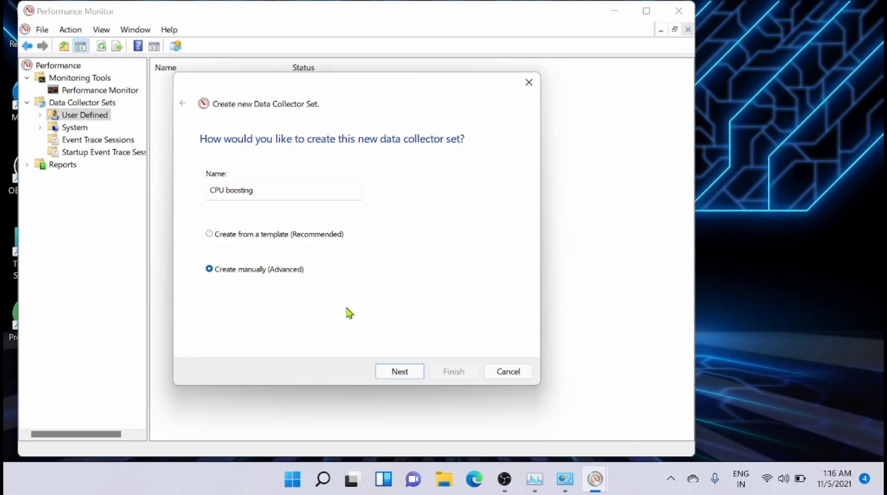
pyautogui.moveTo(412, 312)
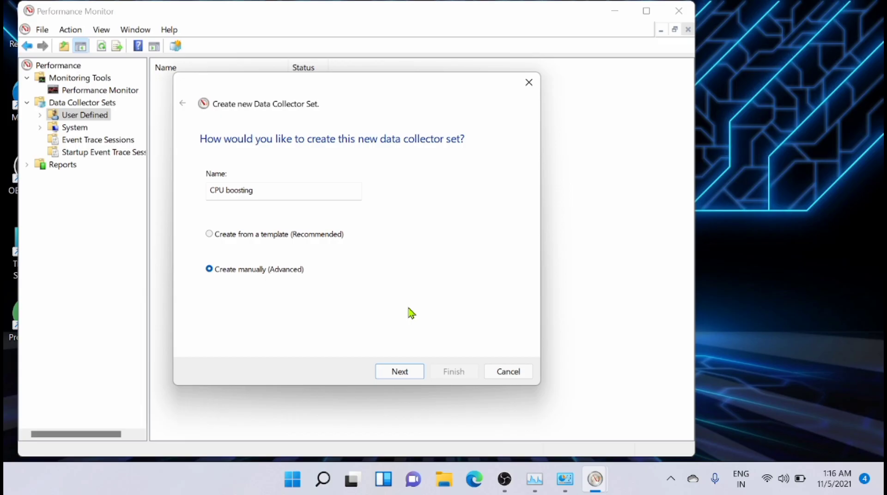
pyautogui.click(399, 371)
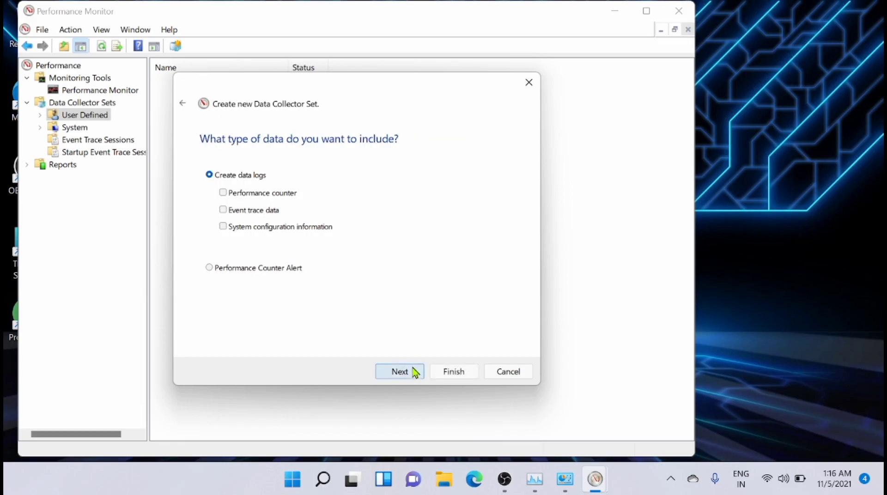
pyautogui.moveTo(281, 267)
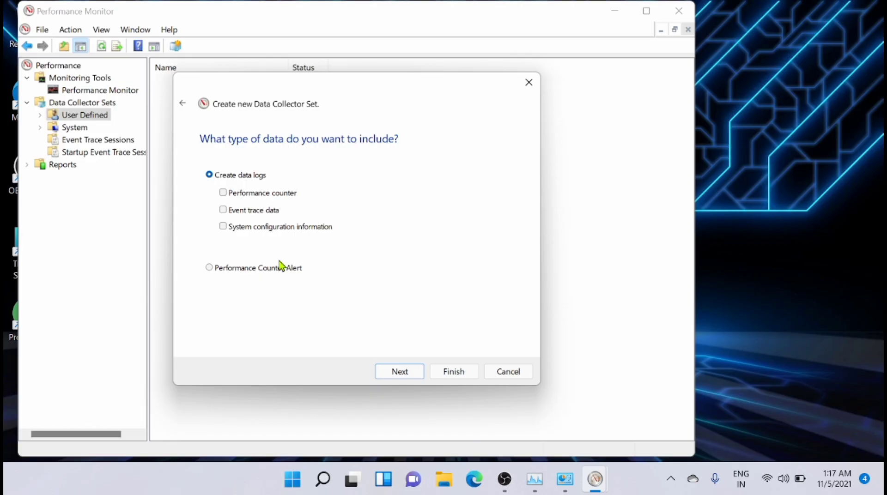
pyautogui.click(223, 193)
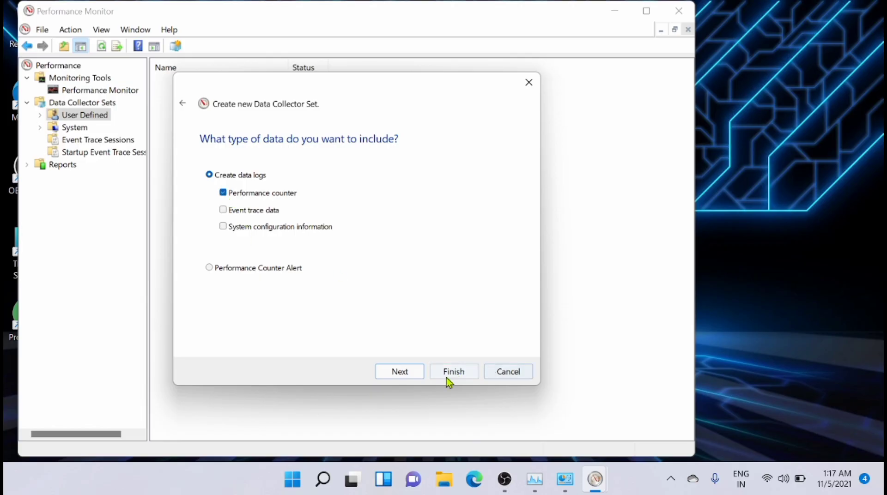
pyautogui.click(399, 371)
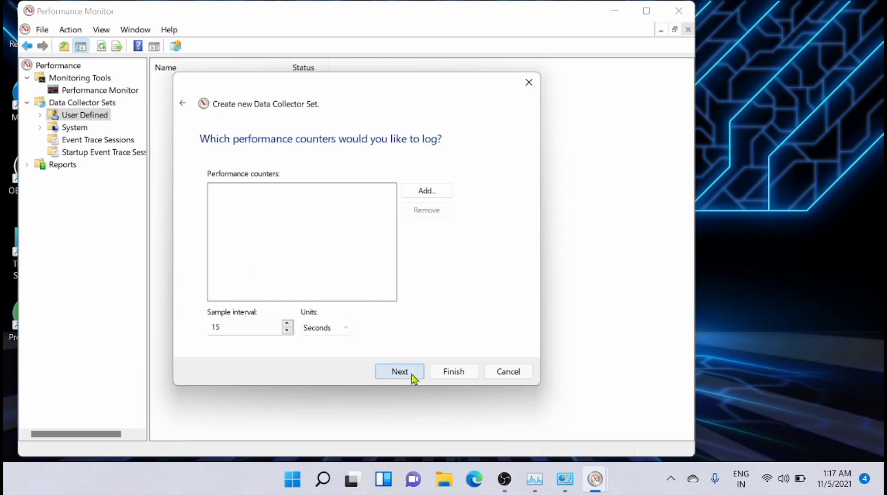
pyautogui.moveTo(495, 308)
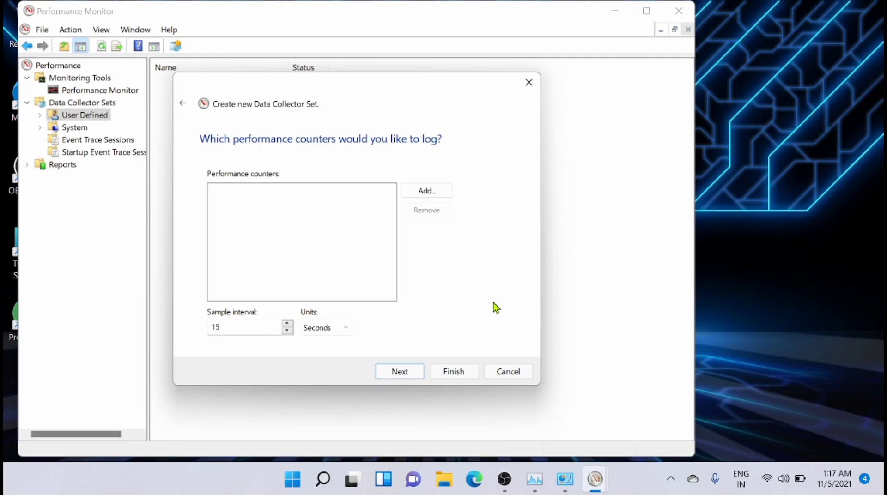
# Open the Add Counters dialog from the counters wizard page.
pyautogui.click(426, 191)
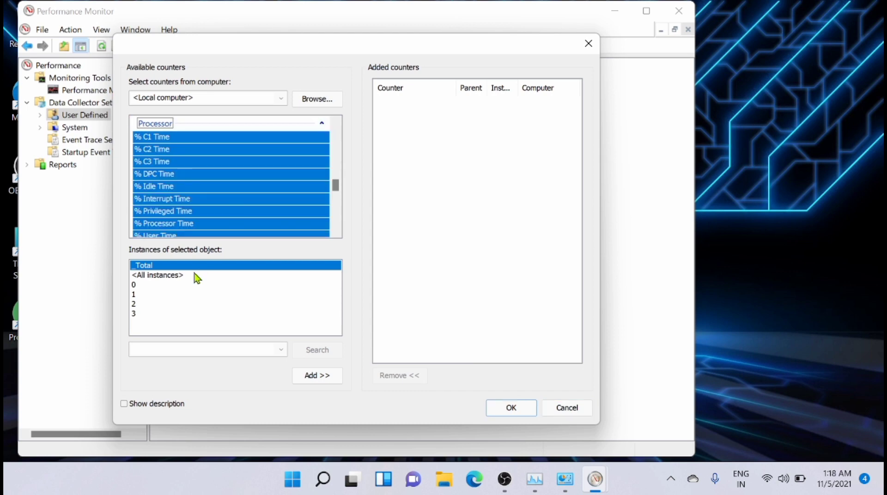
# Add all Processor(3) counters and Process(_Total) Thread Count, then confirm with OK.
pyautogui.click(134, 313)
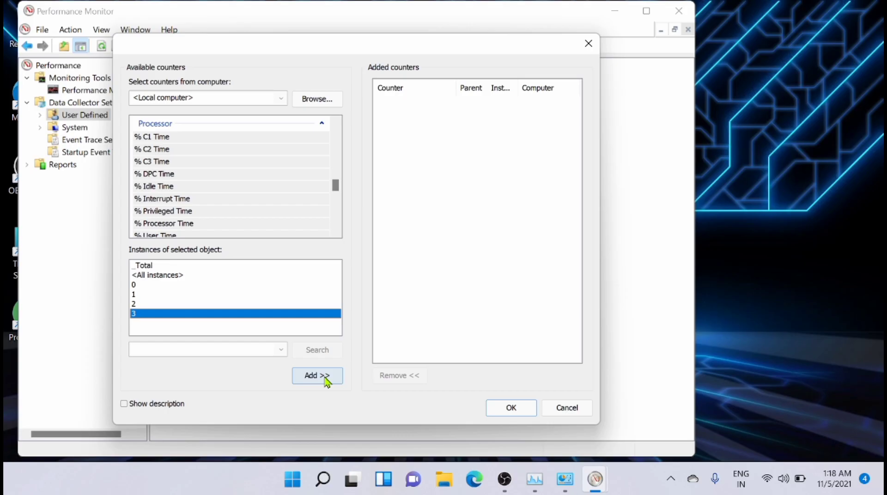
pyautogui.click(317, 375)
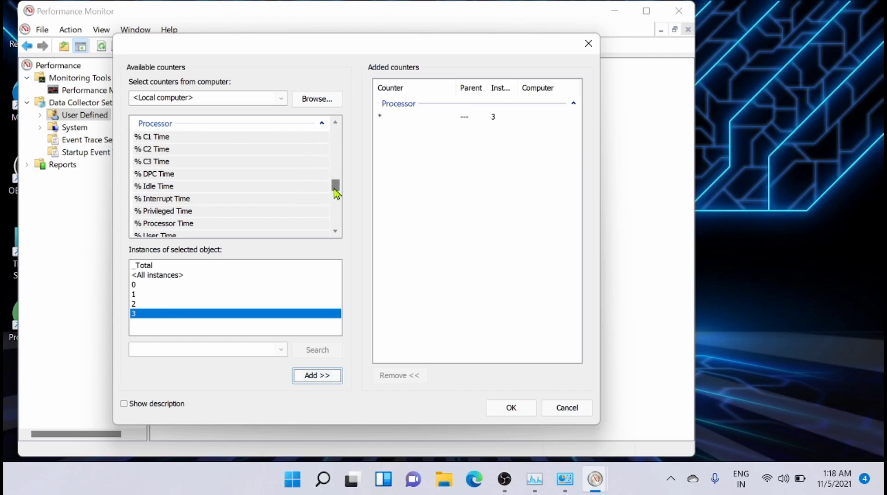
pyautogui.scroll(-3)
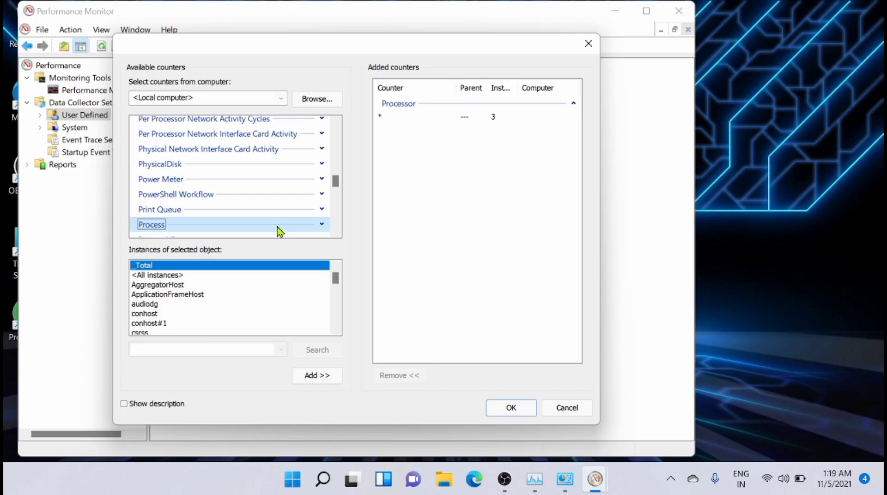
pyautogui.click(322, 224)
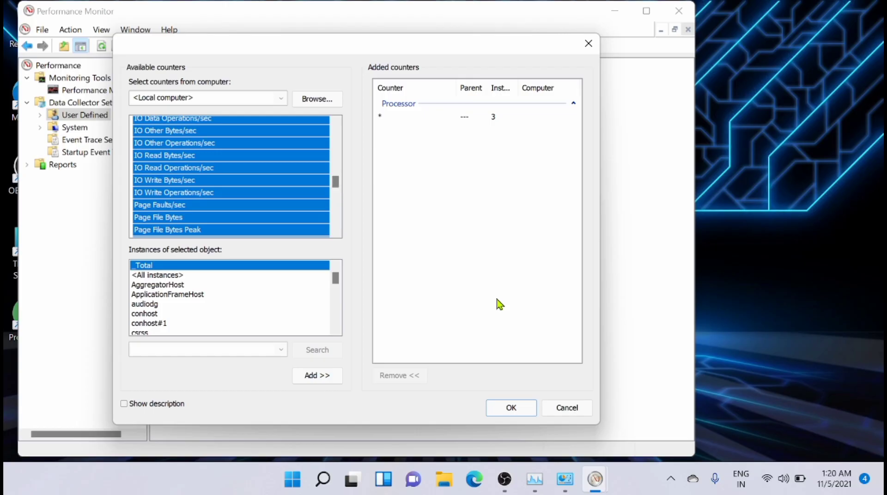
pyautogui.moveTo(440, 210)
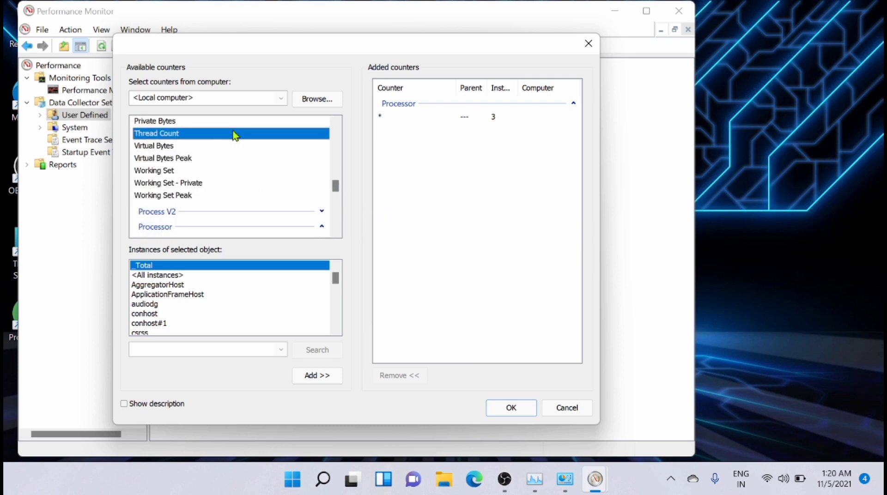
pyautogui.click(317, 375)
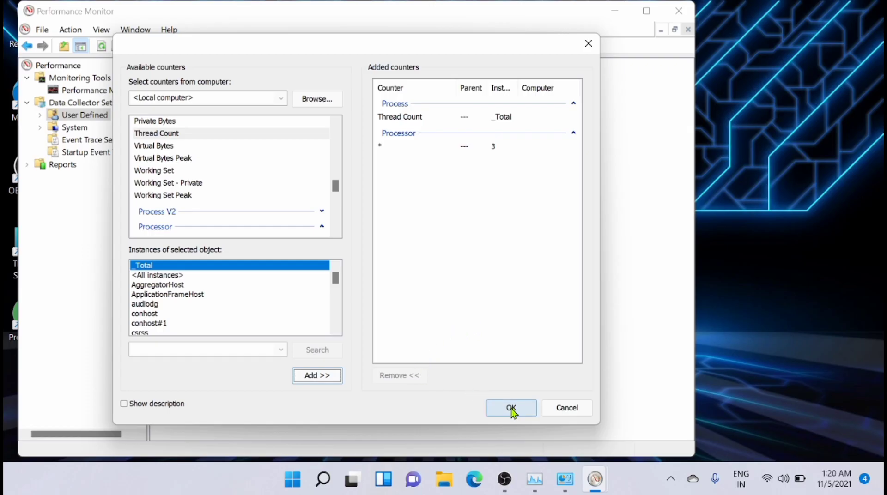
pyautogui.click(510, 408)
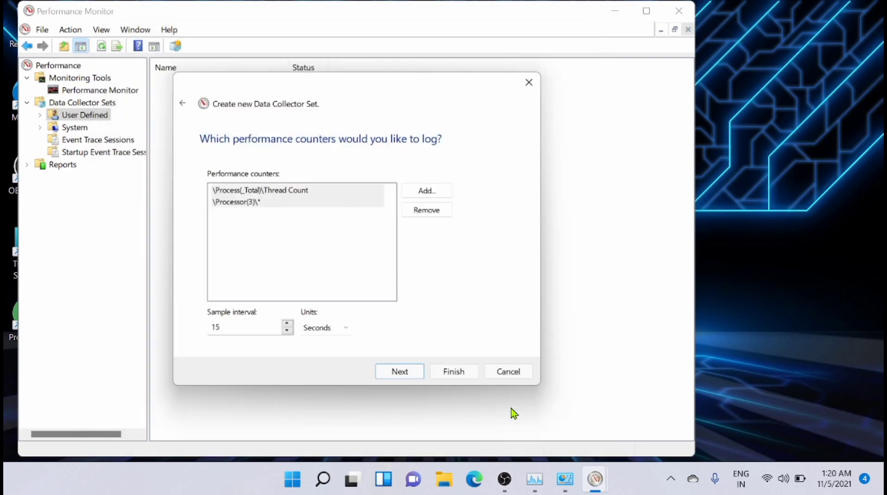
# Finish the 'CPU boosting' data collector set and close Performance Monitor.
pyautogui.click(453, 372)
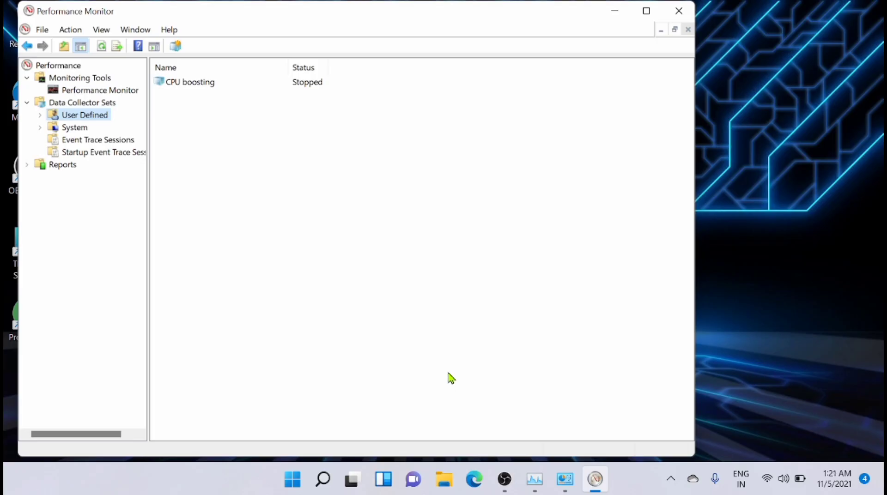
pyautogui.click(679, 11)
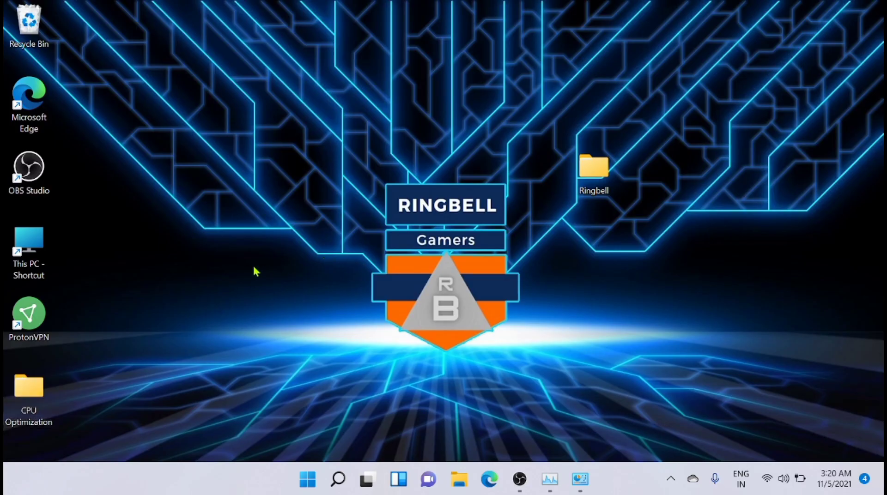
# Open the CPU Optimization desktop folder and run the CPU Optimize registry file.
pyautogui.click(28, 390)
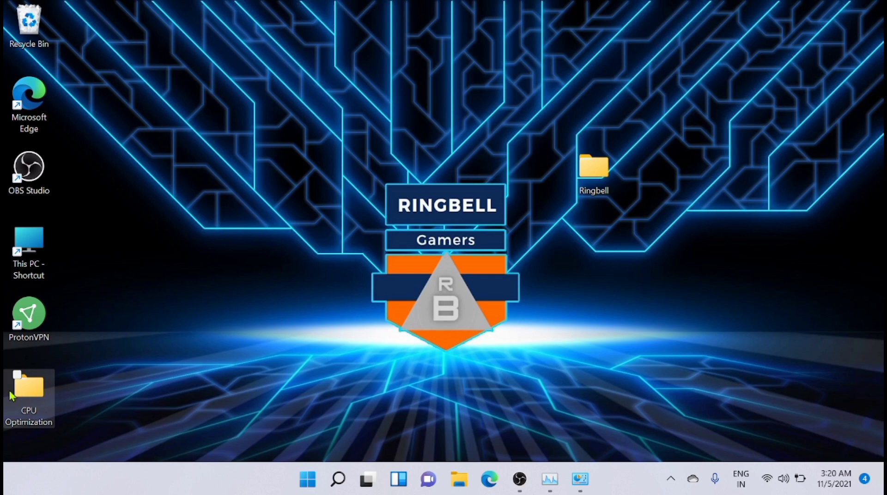
pyautogui.doubleClick(28, 393)
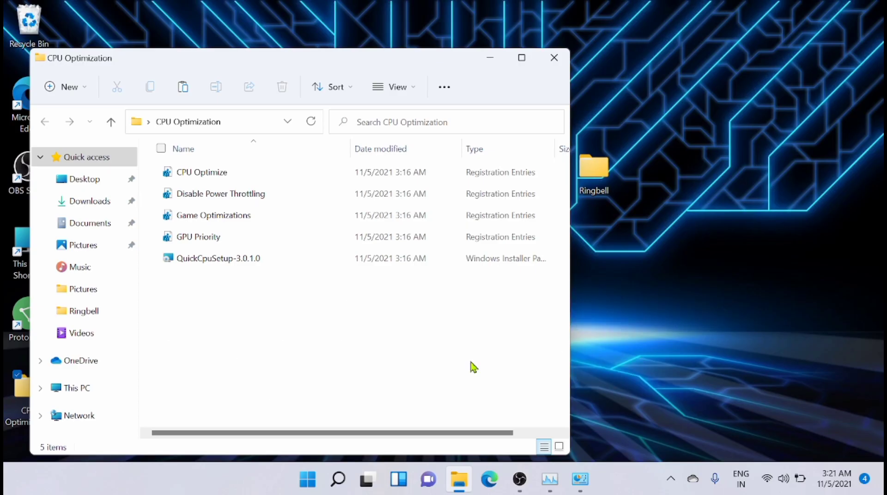
pyautogui.moveTo(335, 327)
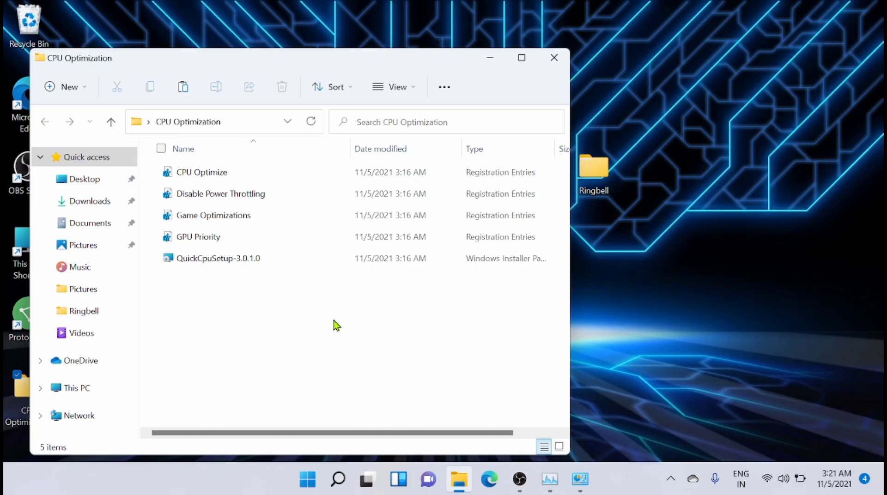
pyautogui.doubleClick(202, 172)
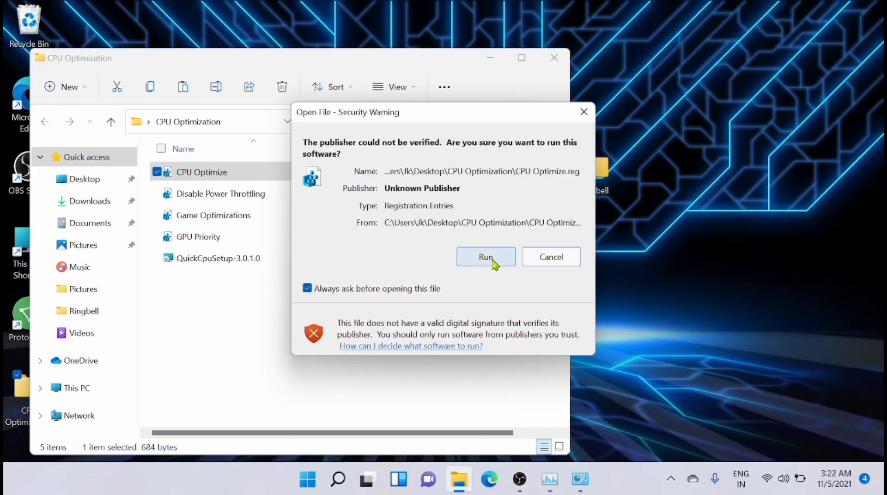
# Merge the CPU Optimize, Disable Power Throttling and Game Optimizations .reg files, confirming each prompt.
pyautogui.click(486, 257)
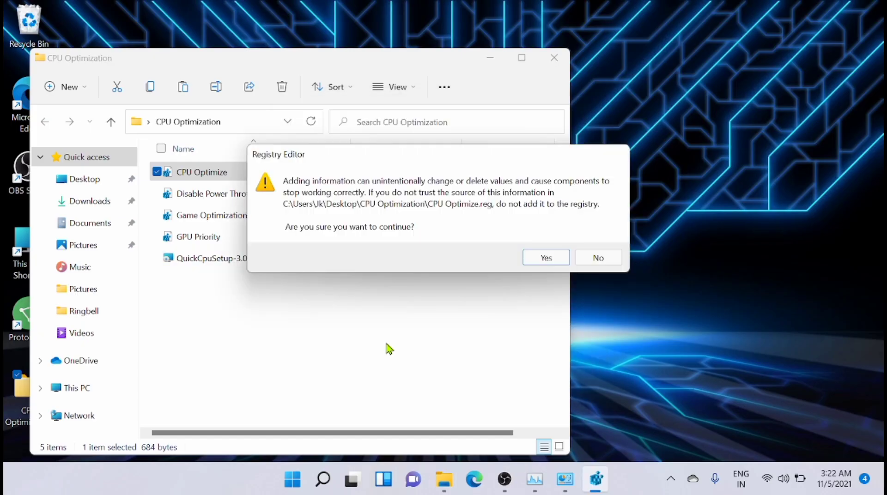
pyautogui.moveTo(539, 242)
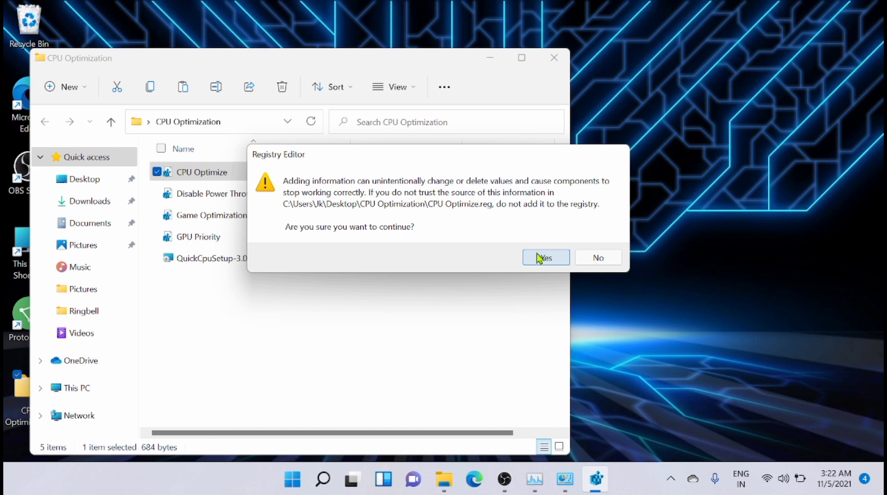
pyautogui.click(543, 257)
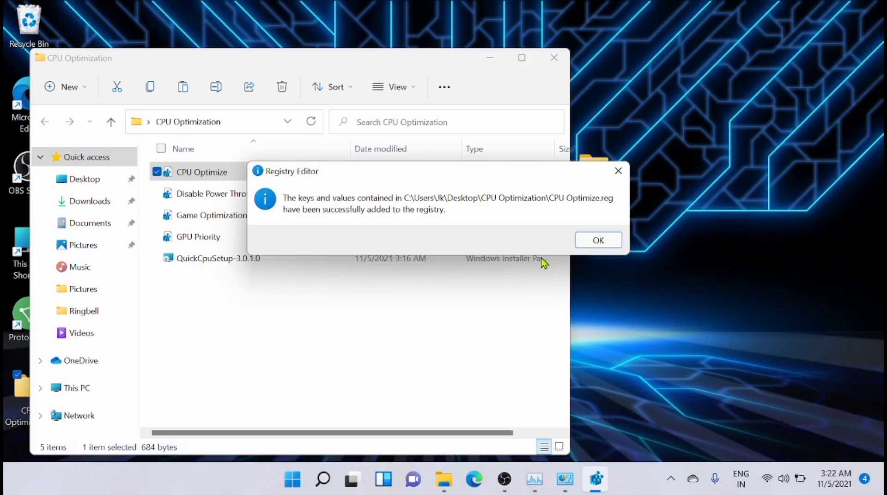
pyautogui.moveTo(714, 150)
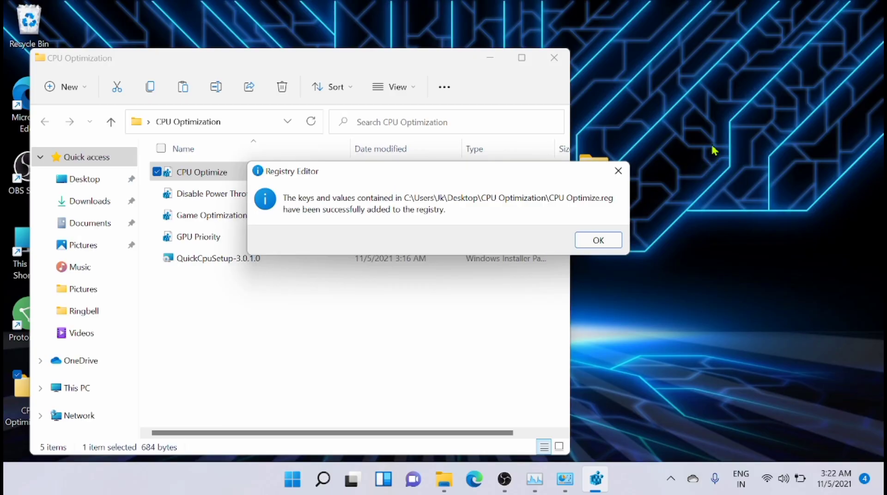
pyautogui.click(598, 240)
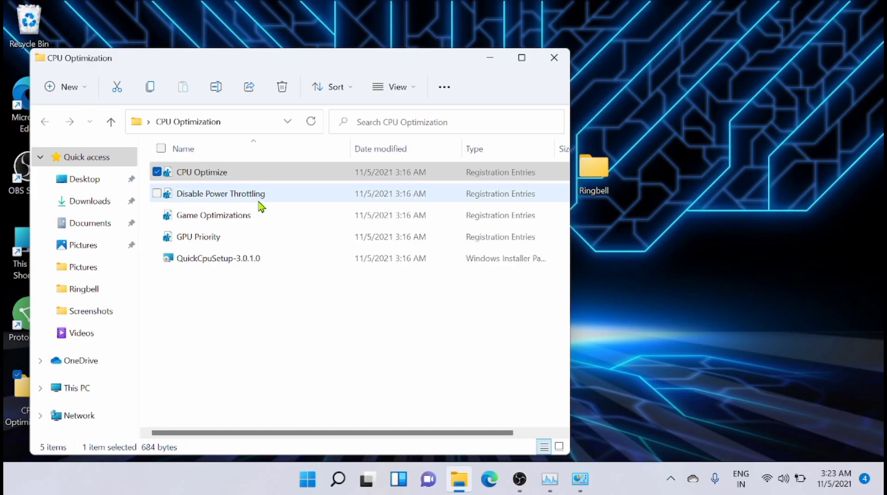
pyautogui.doubleClick(220, 194)
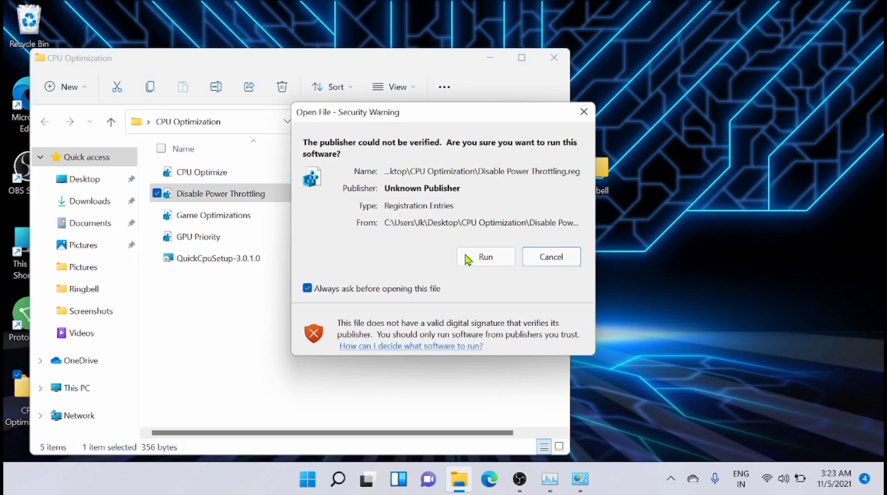
pyautogui.click(485, 257)
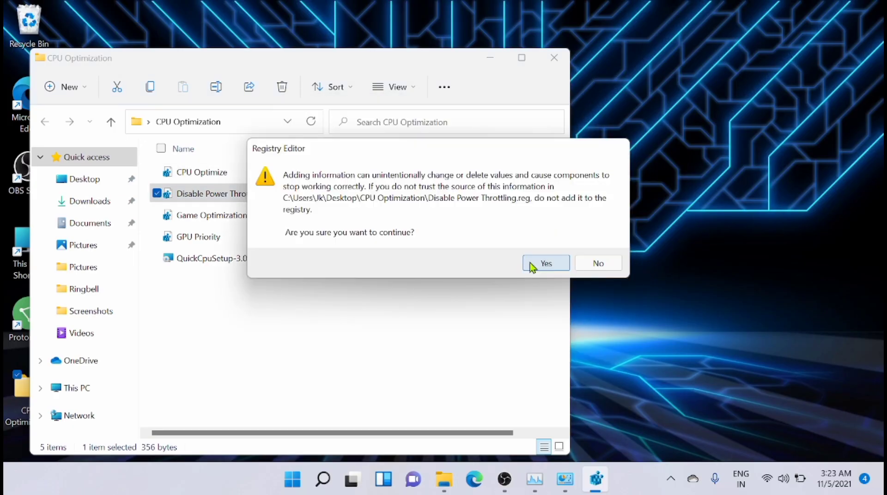
pyautogui.click(545, 264)
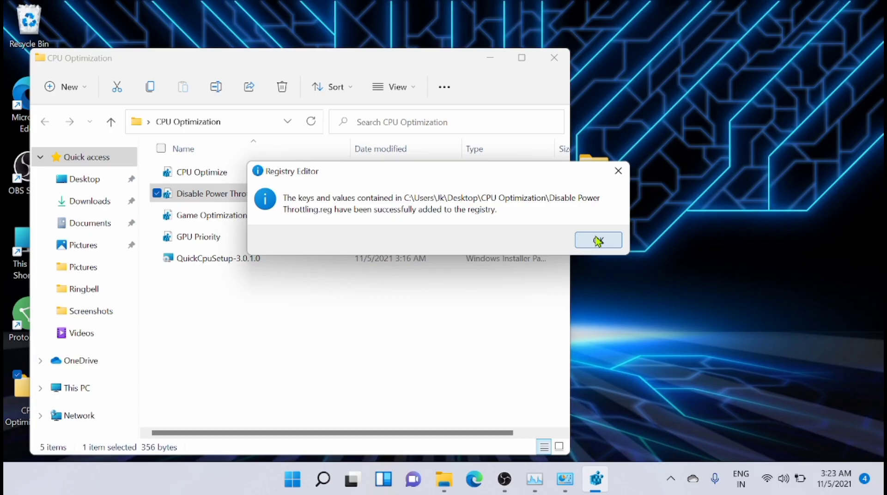
pyautogui.click(598, 240)
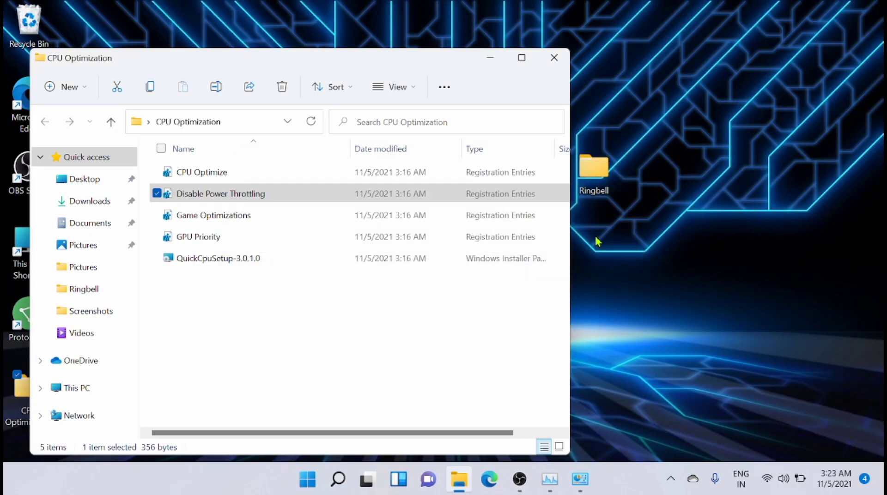
pyautogui.moveTo(260, 221)
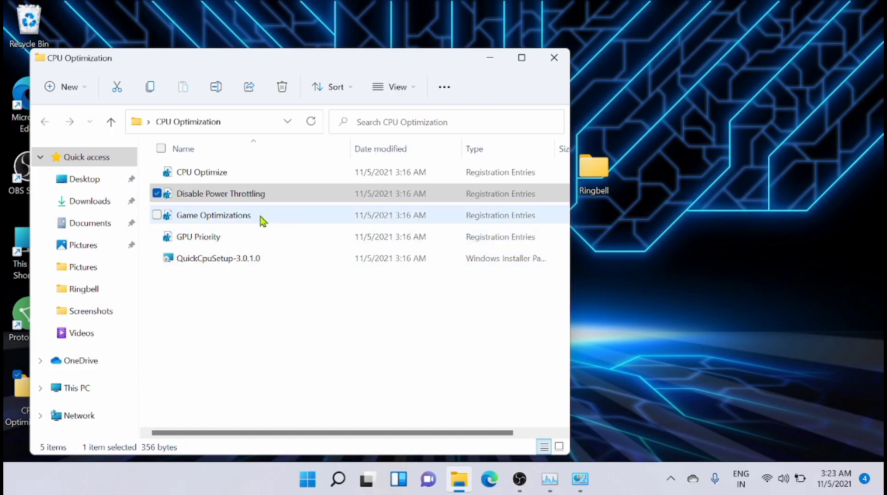
pyautogui.doubleClick(214, 216)
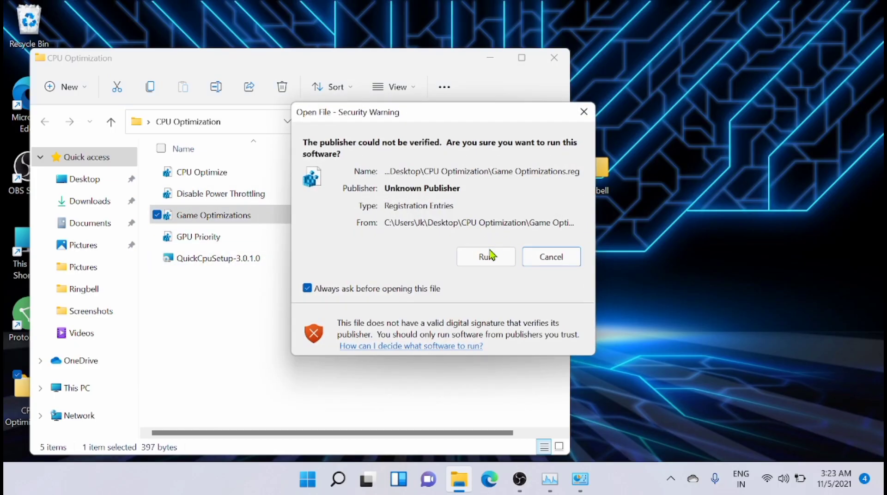
pyautogui.click(486, 257)
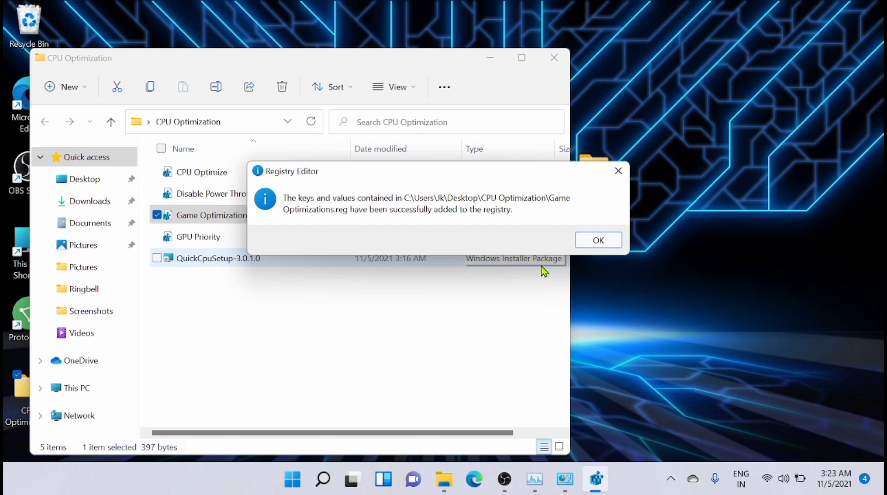
pyautogui.click(598, 240)
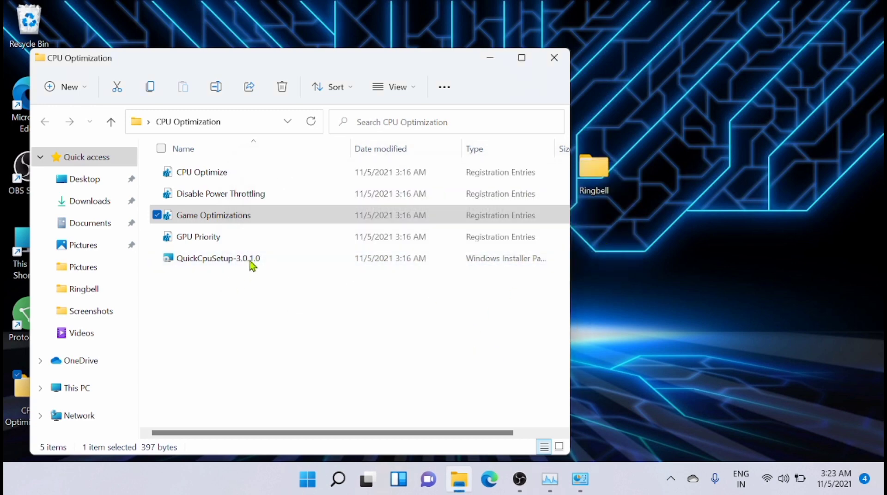
pyautogui.moveTo(218, 258)
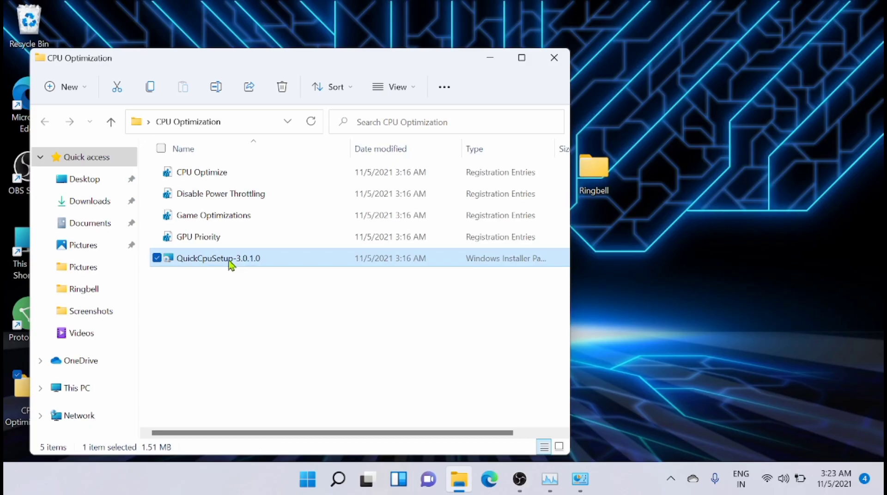
# Install Quick CPU 3.0.1.0 to the default folder, accepting the license and launching it.
pyautogui.doubleClick(218, 259)
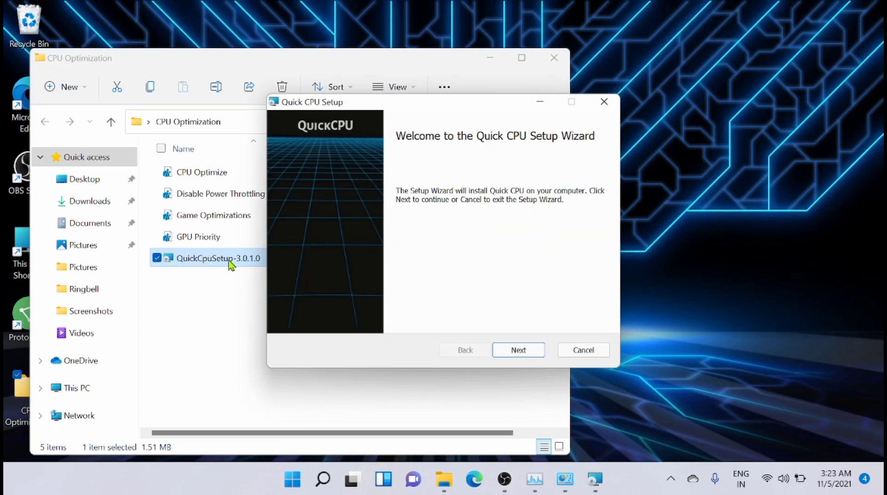
pyautogui.moveTo(514, 311)
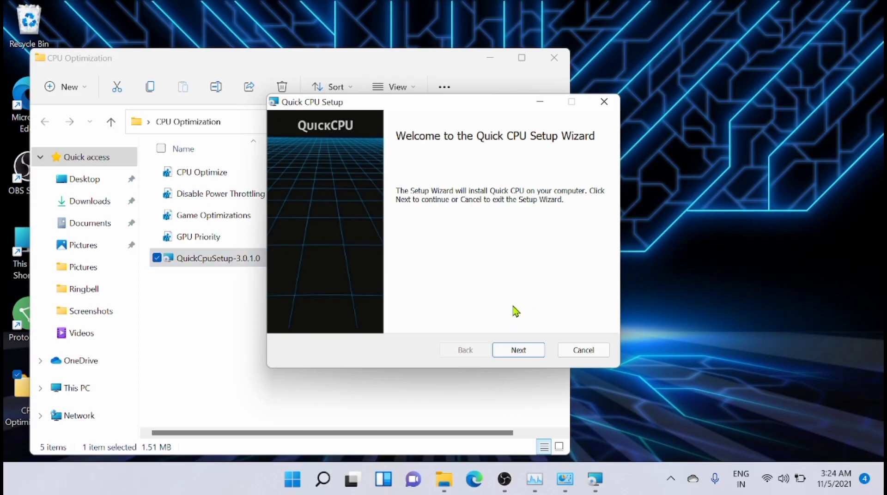
pyautogui.click(517, 350)
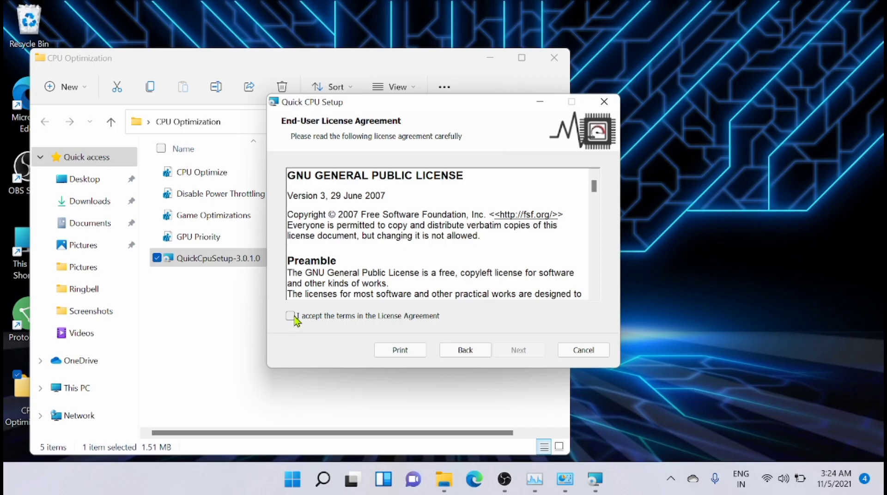
pyautogui.click(291, 316)
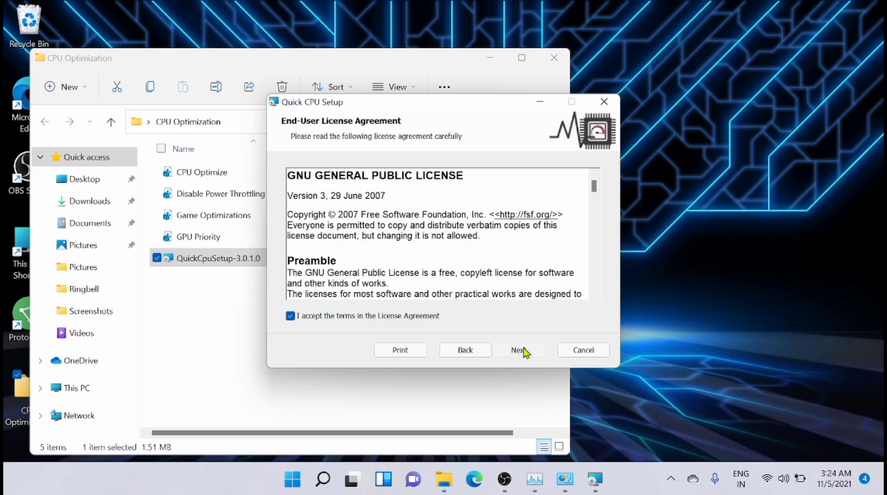
pyautogui.click(518, 350)
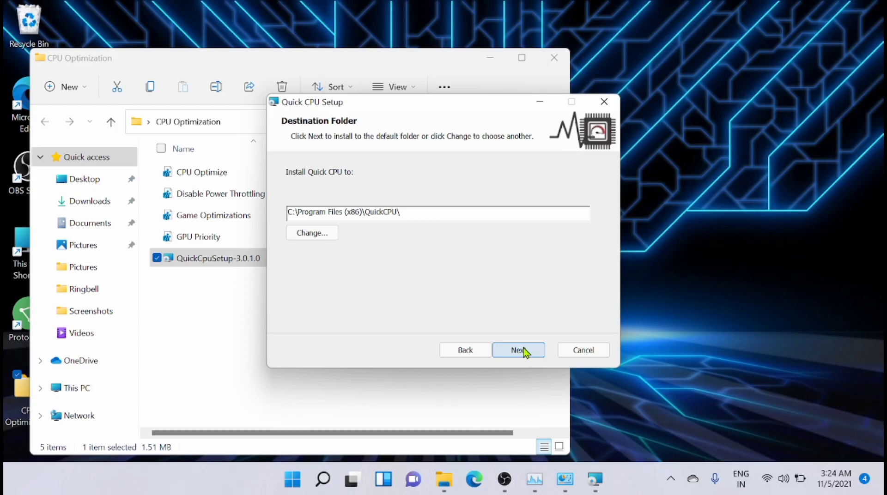
pyautogui.click(516, 350)
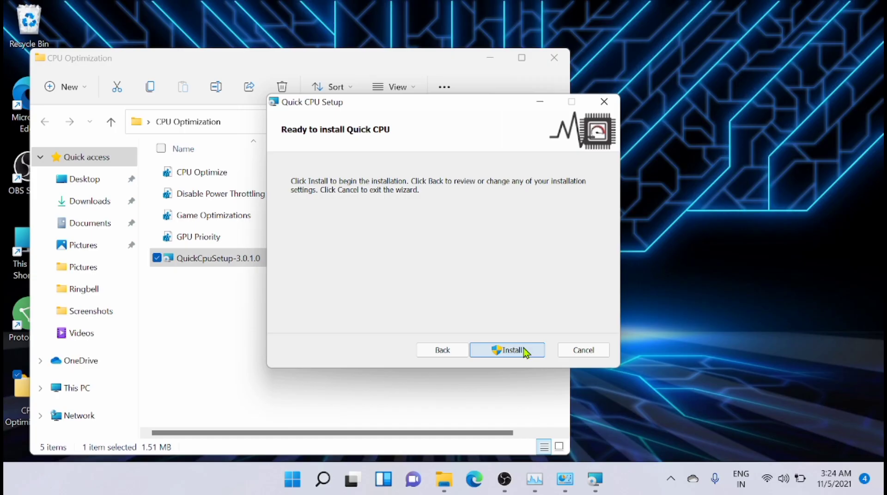
pyautogui.click(506, 349)
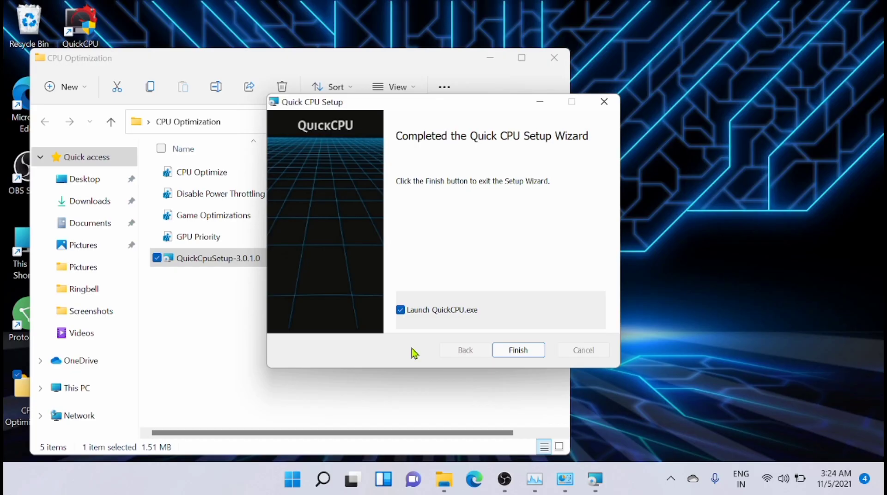
pyautogui.moveTo(480, 358)
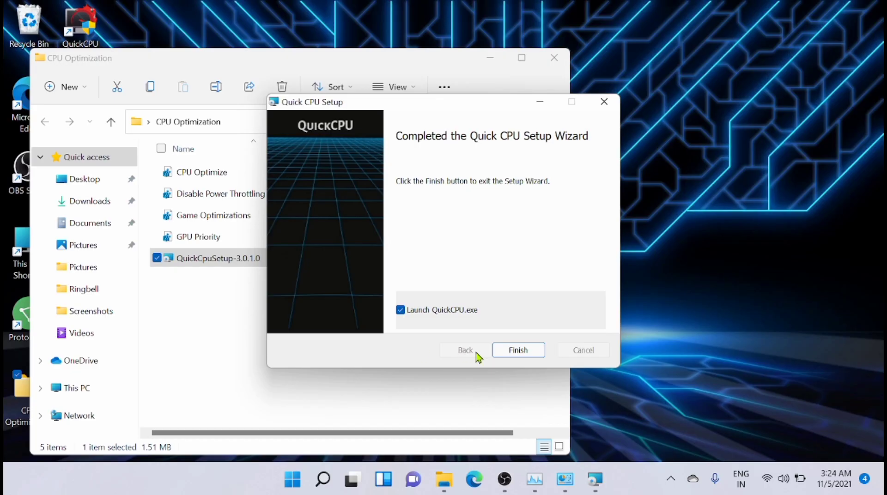
pyautogui.click(518, 350)
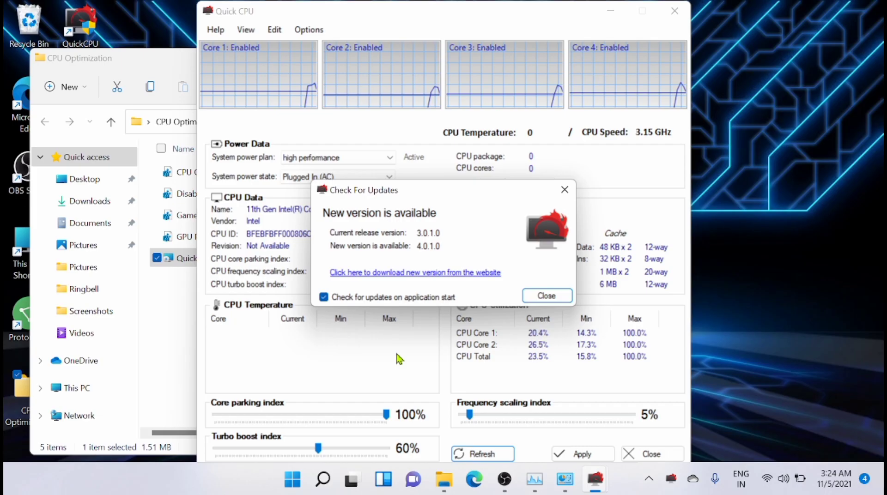
# Set Plugged In turbo boost and frequency scaling indexes to 100%, apply, and close Quick CPU.
pyautogui.click(546, 296)
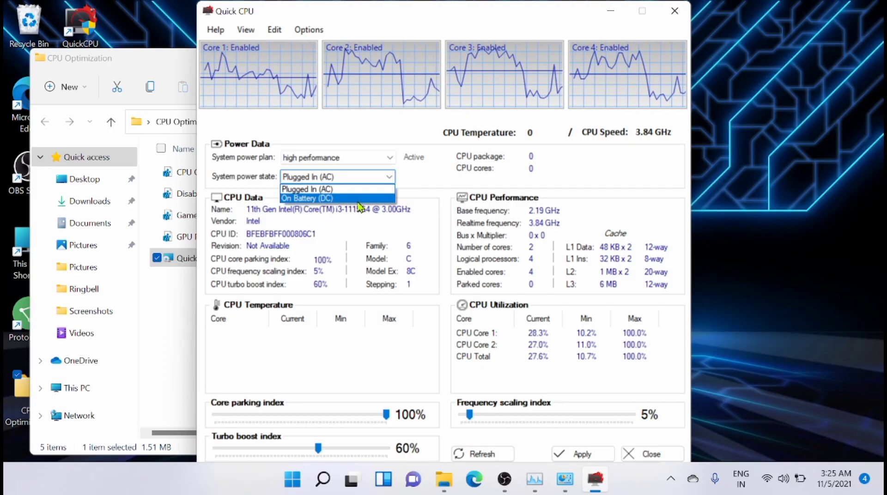
pyautogui.click(307, 198)
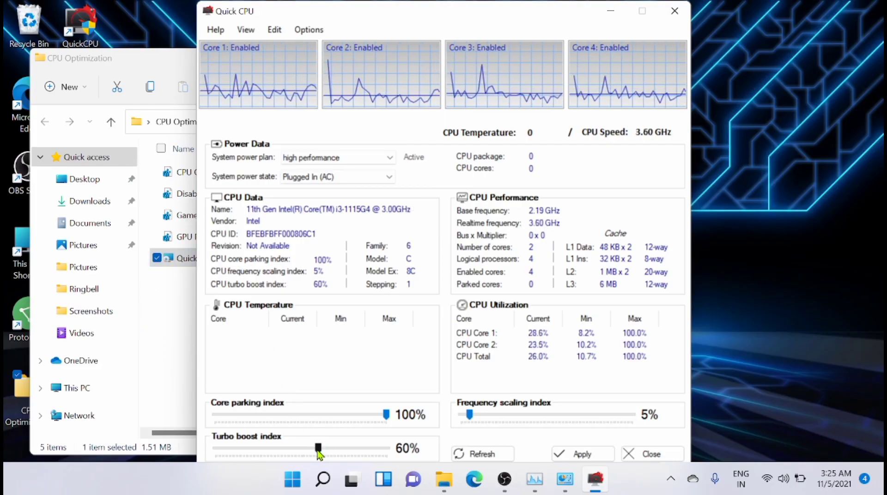
pyautogui.moveTo(318, 448); pyautogui.dragTo(385, 449)
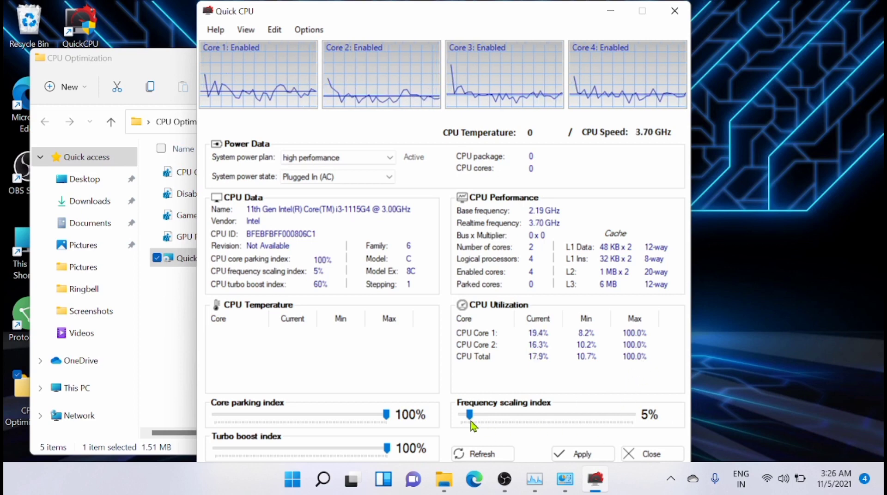
pyautogui.moveTo(470, 415); pyautogui.dragTo(631, 415)
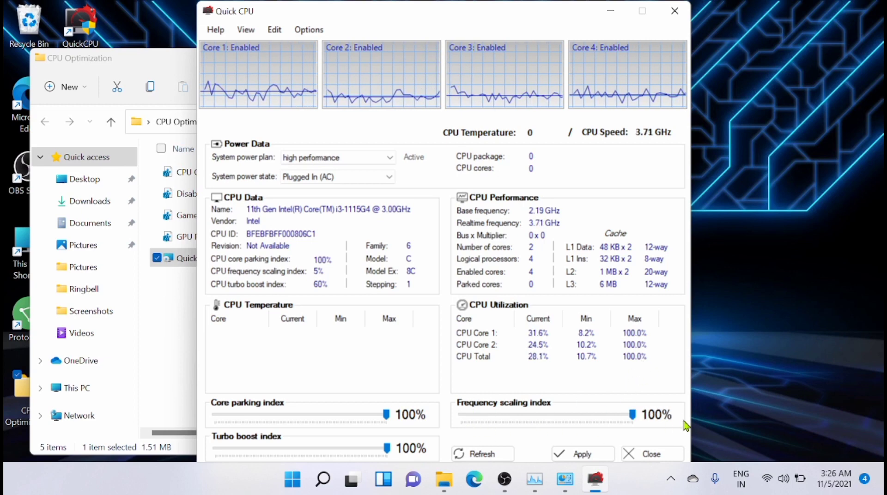
pyautogui.click(582, 454)
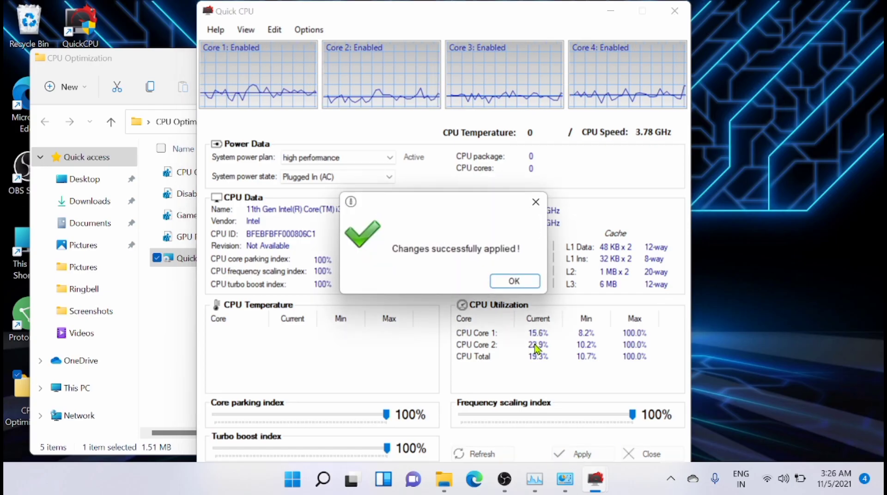
pyautogui.click(515, 281)
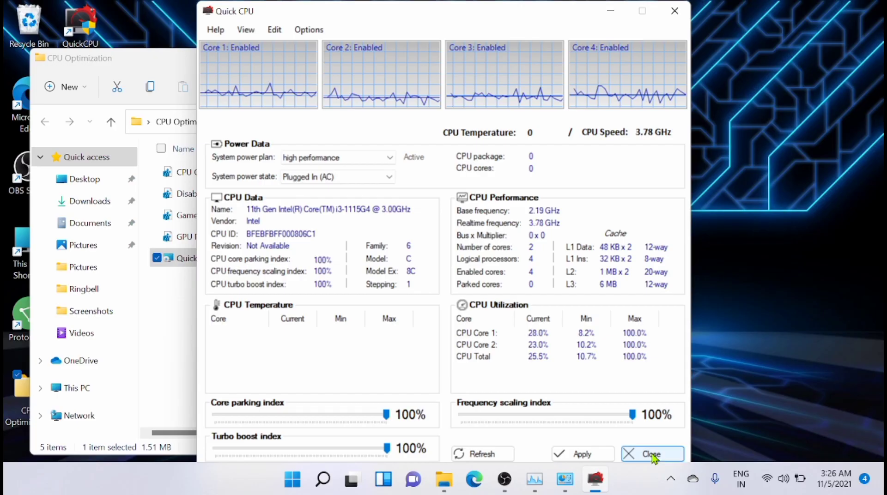
pyautogui.click(652, 454)
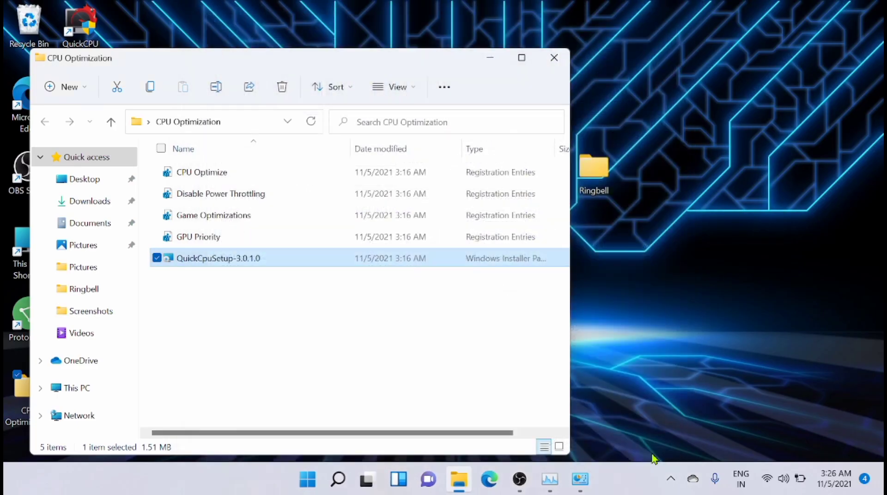
pyautogui.moveTo(564, 85)
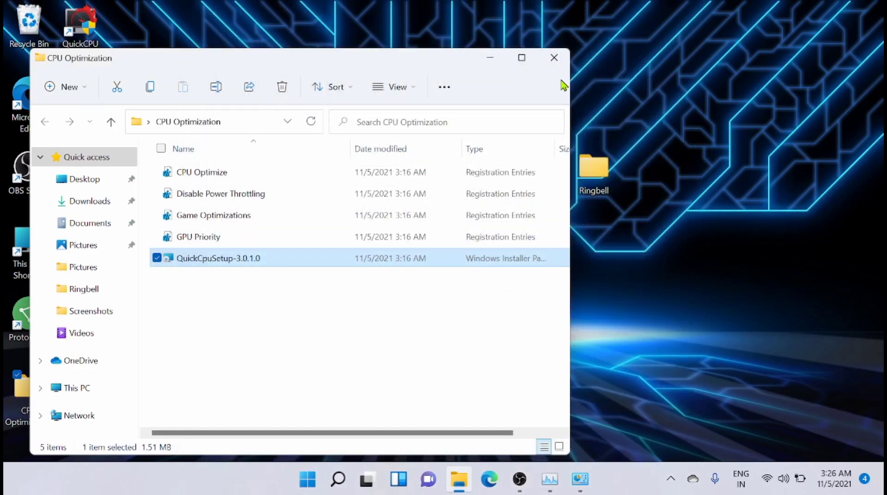
# Close the CPU Optimization folder window and open Settings from Start.
pyautogui.click(554, 58)
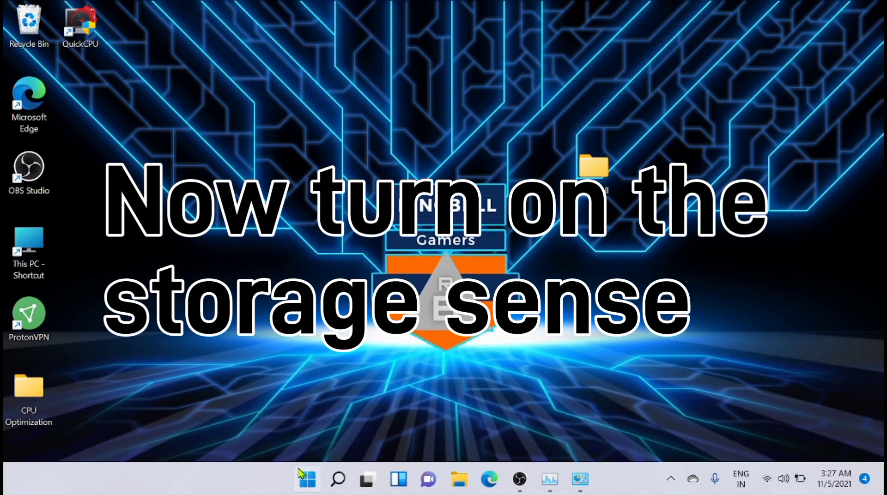
pyautogui.click(307, 480)
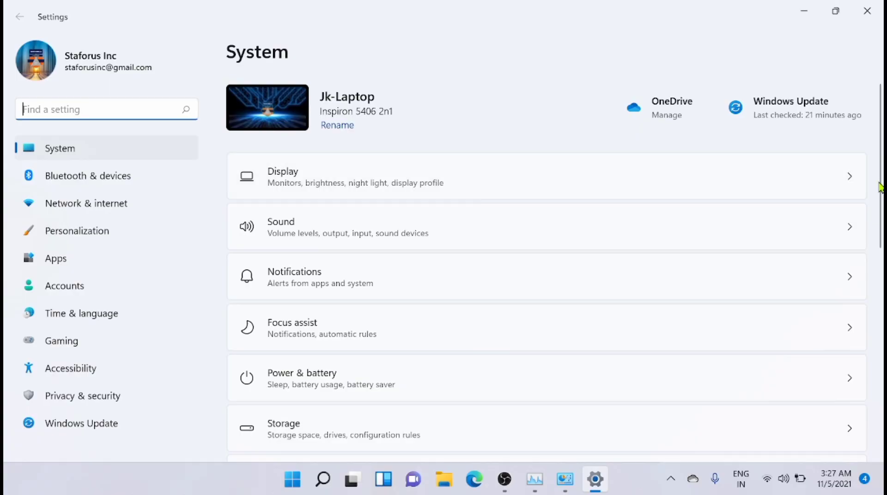
# Switch the Storage Sense toggle on under Storage management.
pyautogui.scroll(-3)
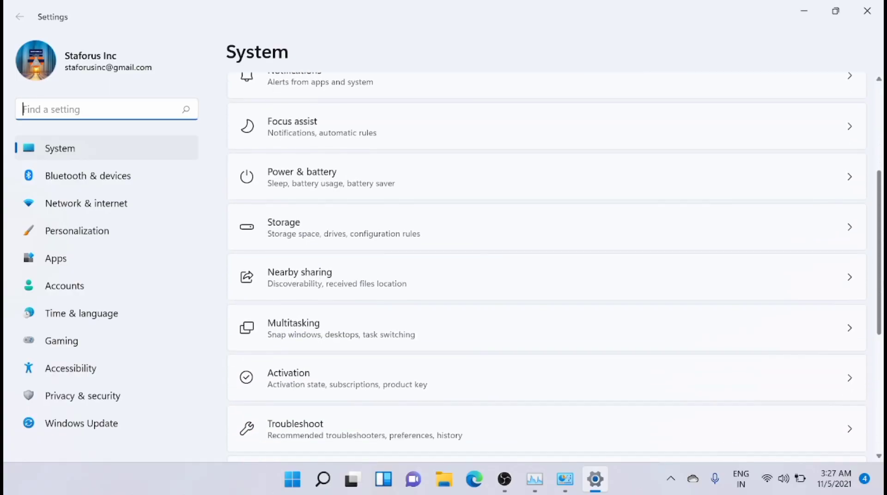
pyautogui.scroll(-3)
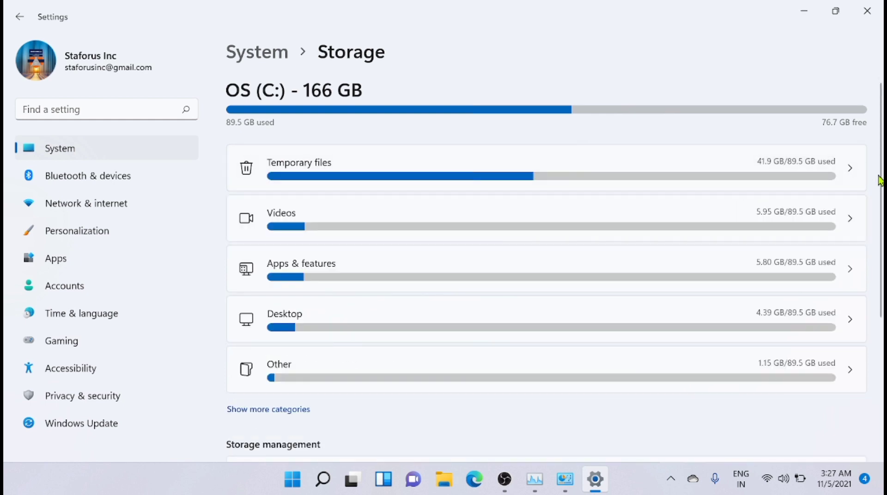
pyautogui.scroll(-3)
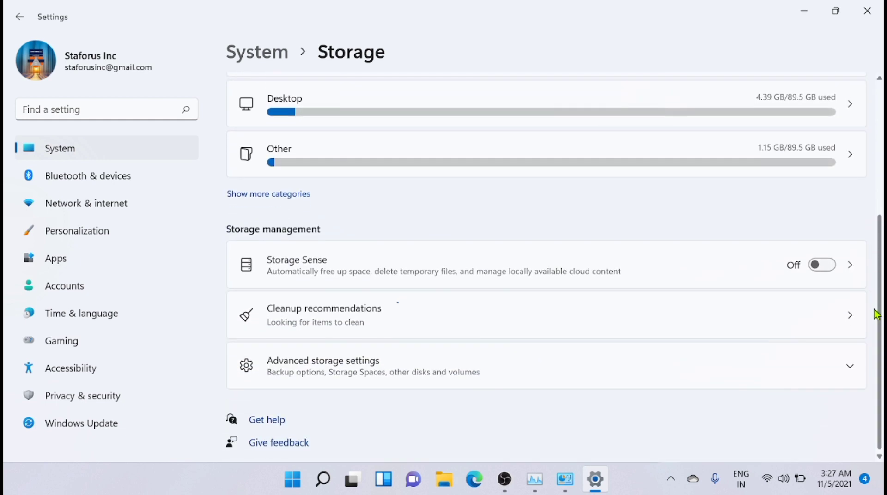
pyautogui.click(821, 265)
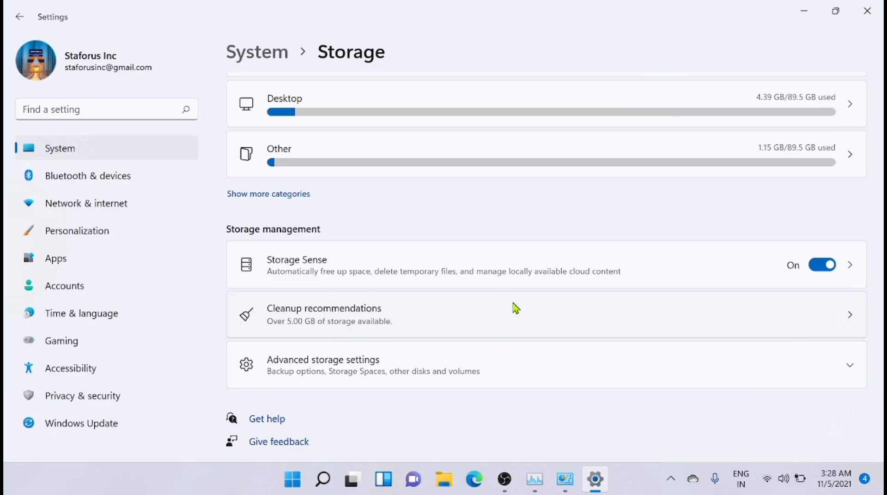
pyautogui.moveTo(552, 266)
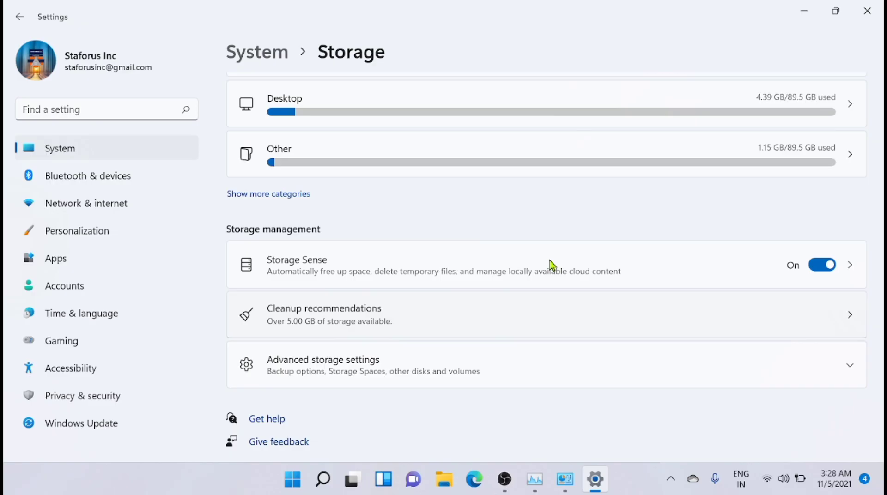
pyautogui.click(55, 258)
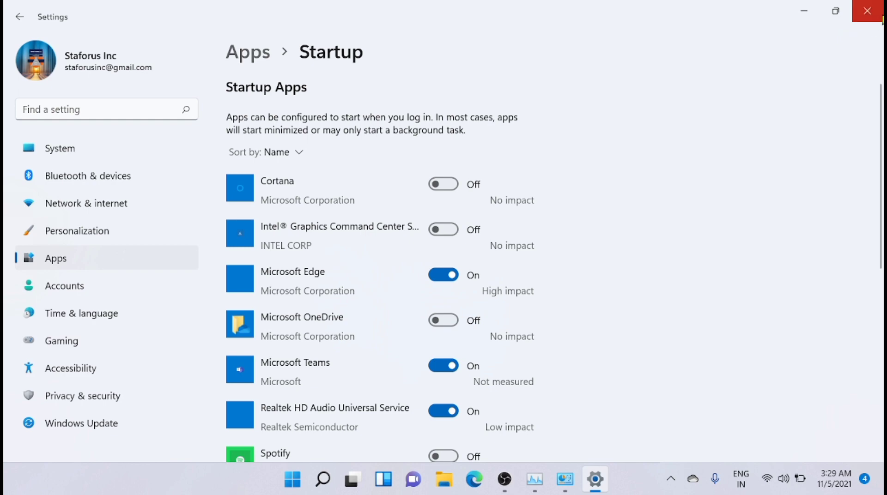
# Close Settings from the Apps Startup page and open the Start menu.
pyautogui.click(870, 11)
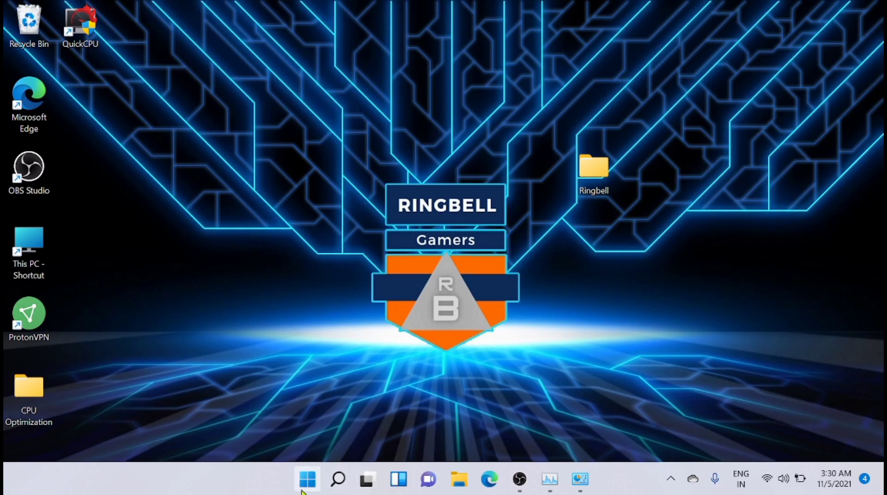
pyautogui.click(307, 479)
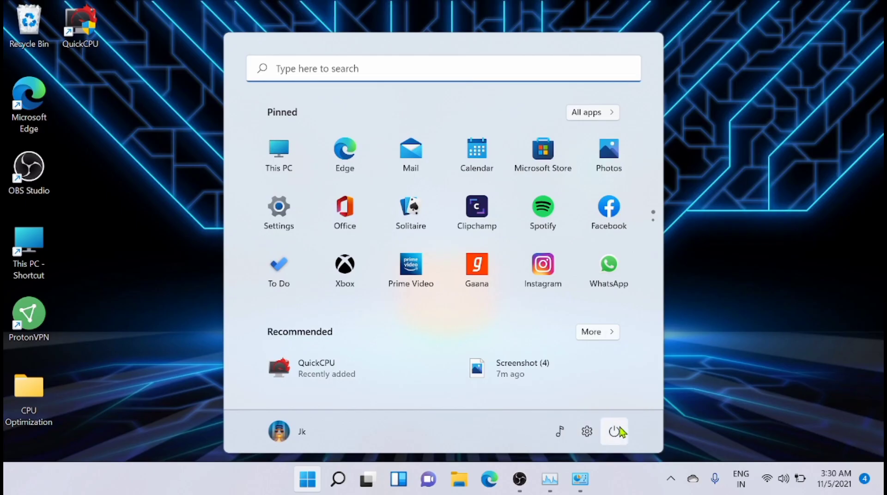